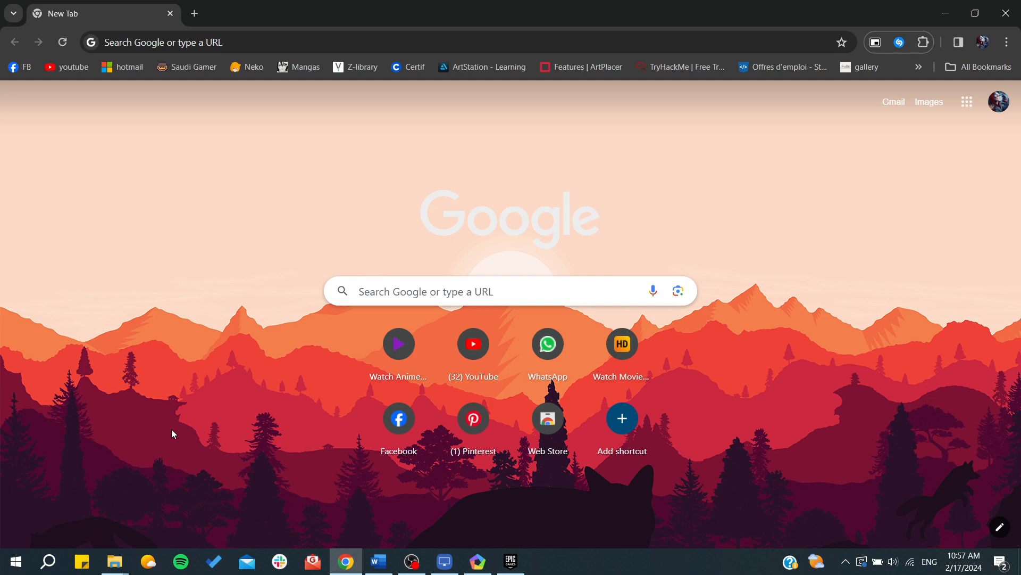
mouse_move(232, 10)
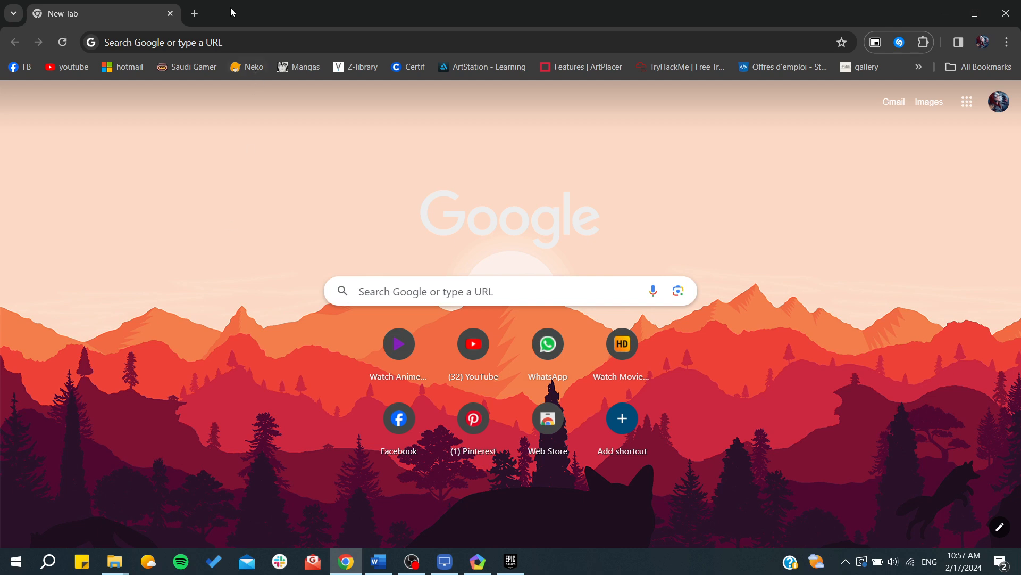
mouse_move(173, 177)
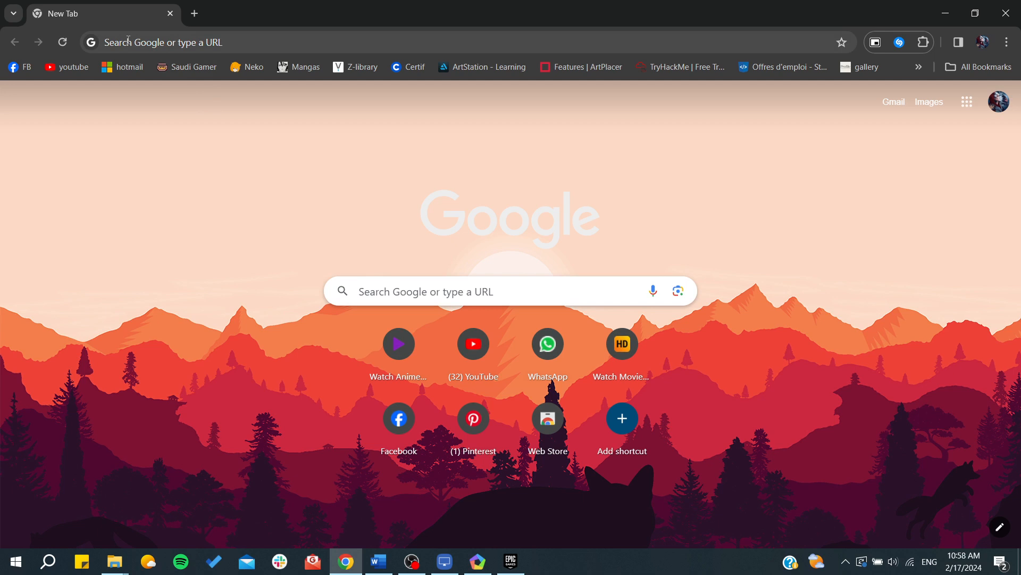
Search Google for 'adobe ae plugins' and view the aescripts.com plugin site in a new tab
click(127, 42)
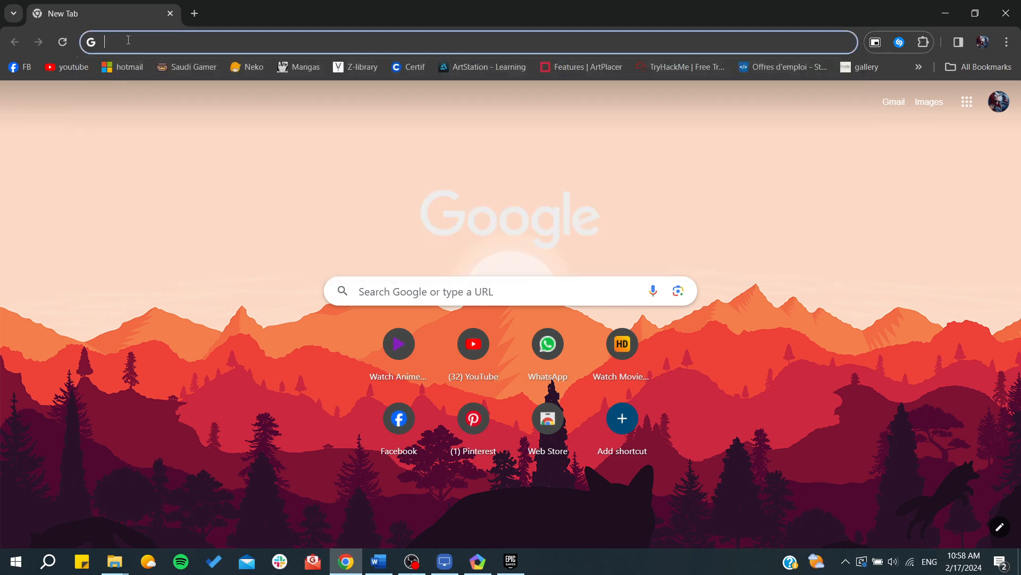
text(adobe ae plugins)
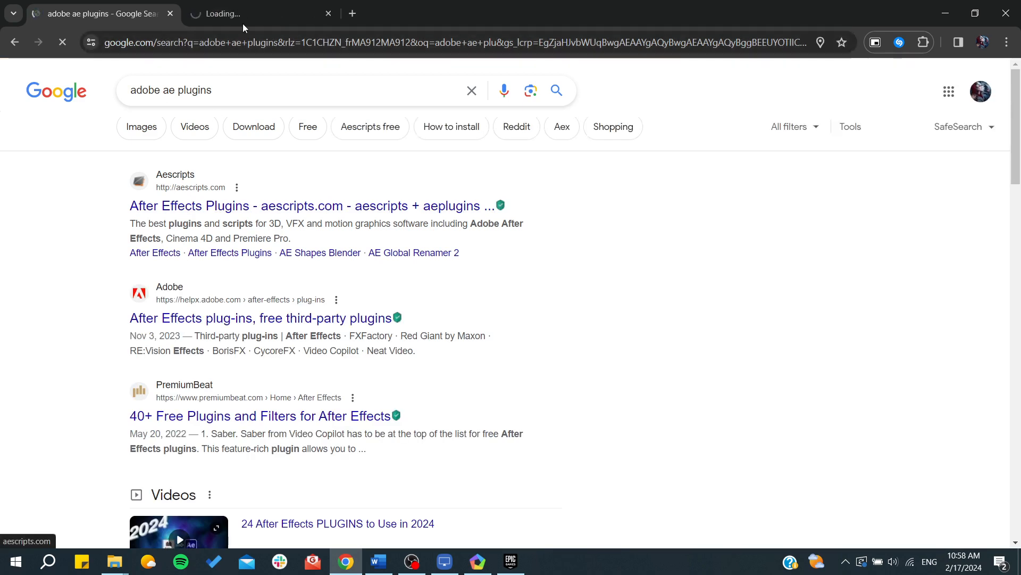
click(311, 206)
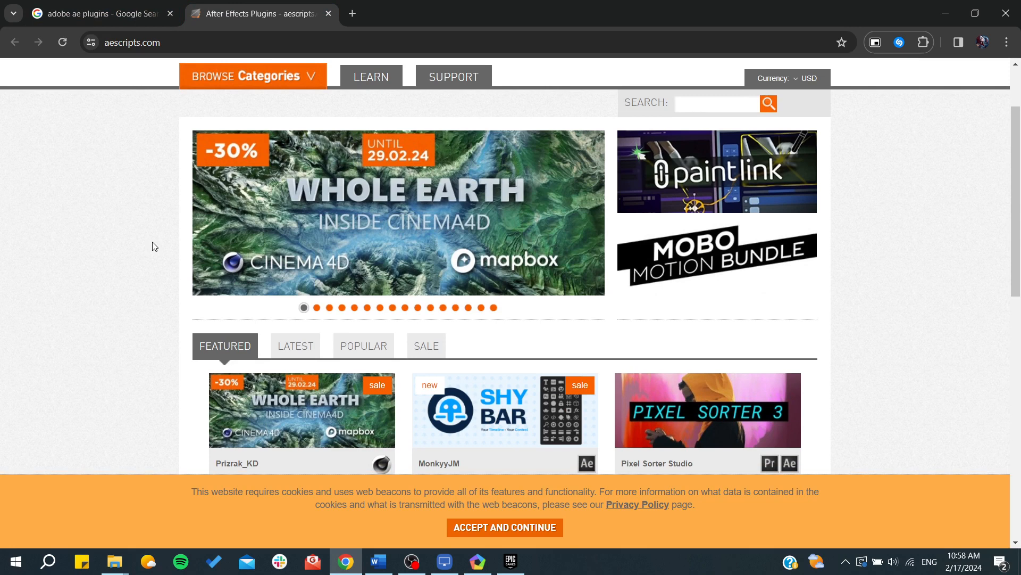
scroll(down, 3)
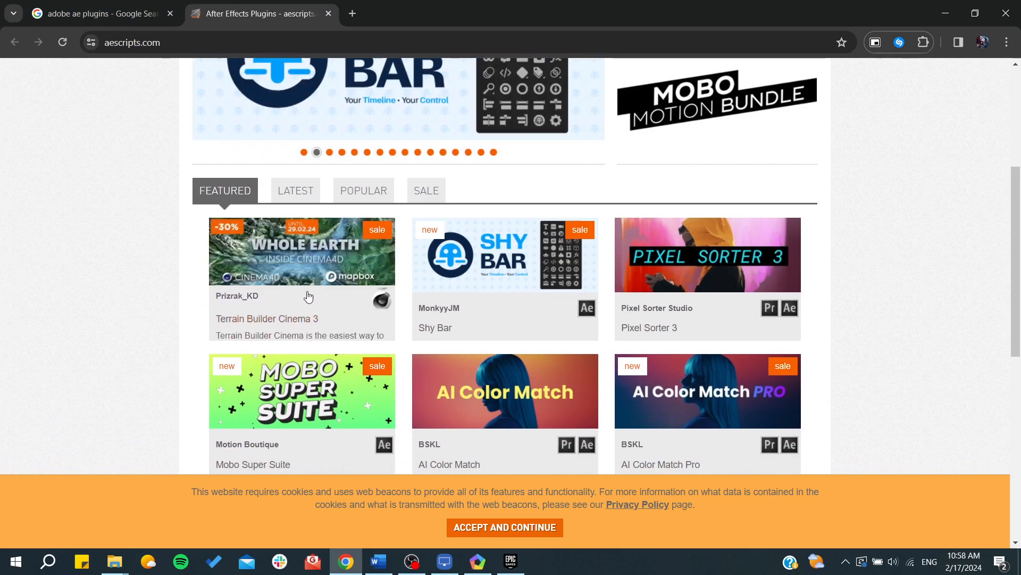
Return to the Google results tab and browse further down the results
click(96, 14)
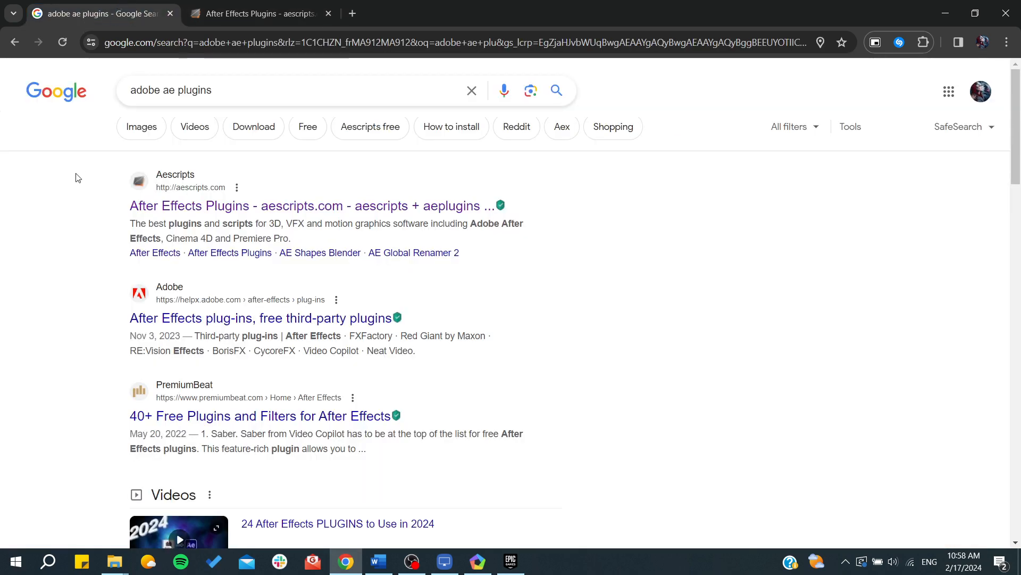
scroll(down, 3)
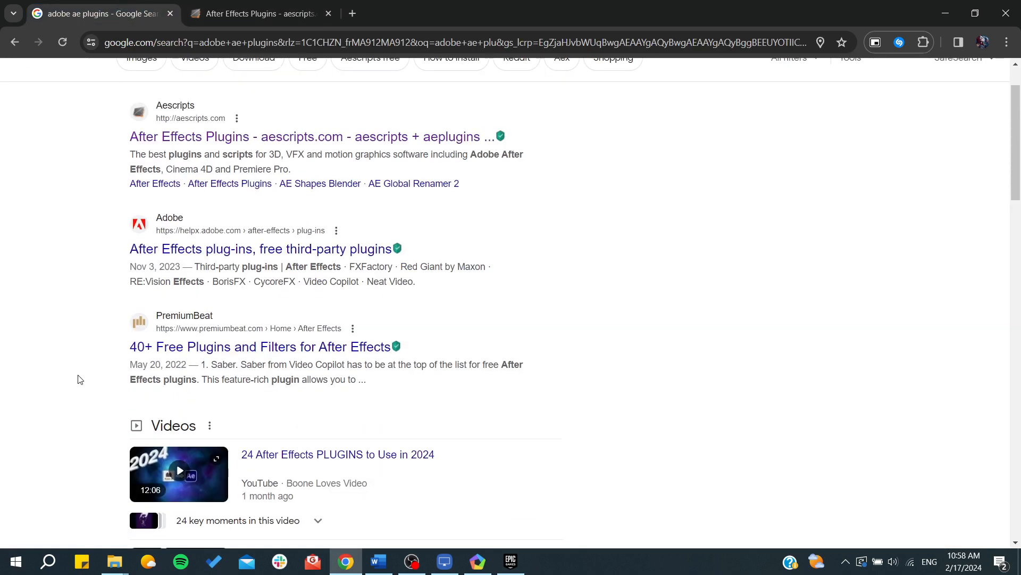
mouse_move(113, 381)
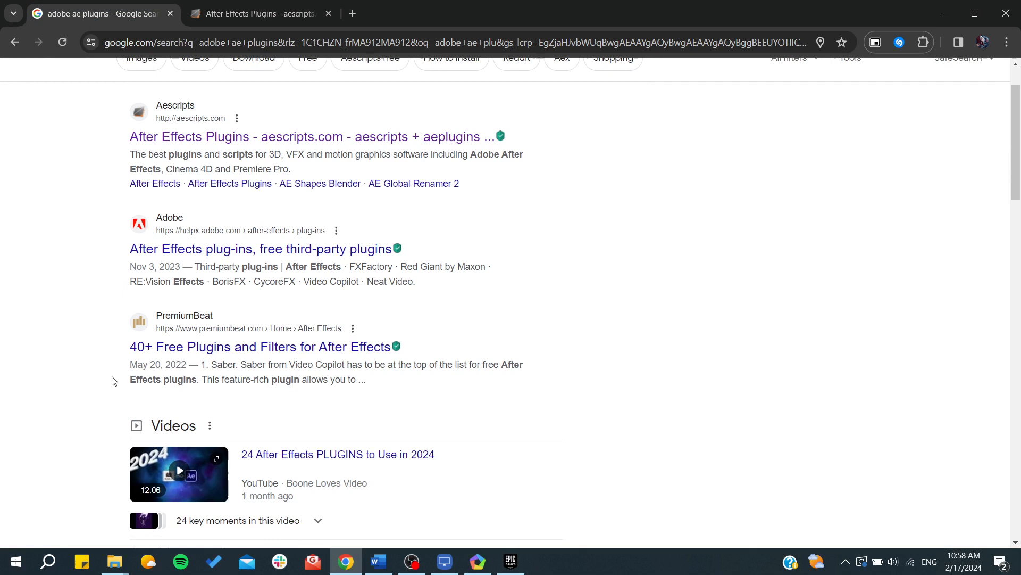
mouse_move(100, 371)
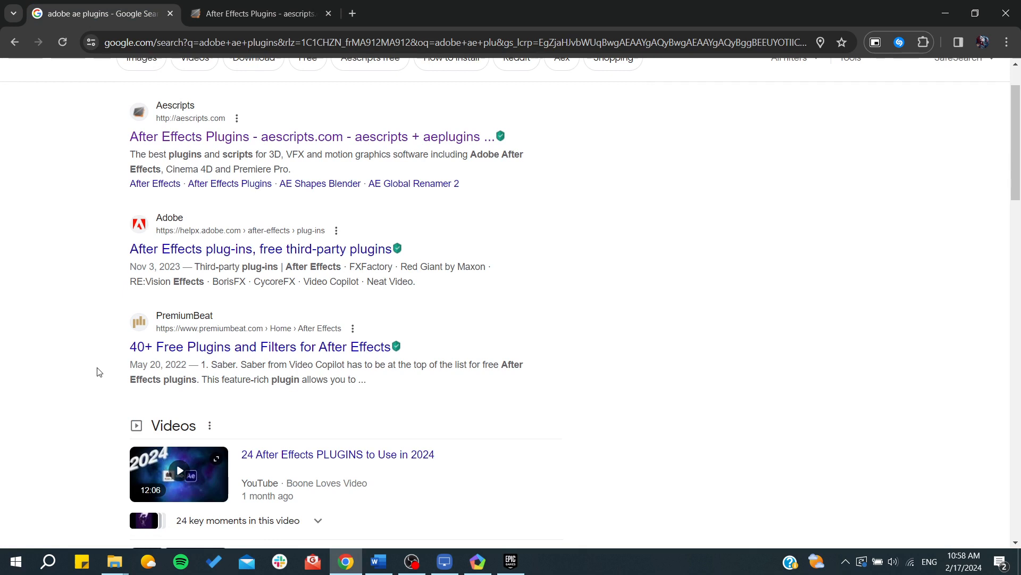
scroll(down, 3)
text(a)
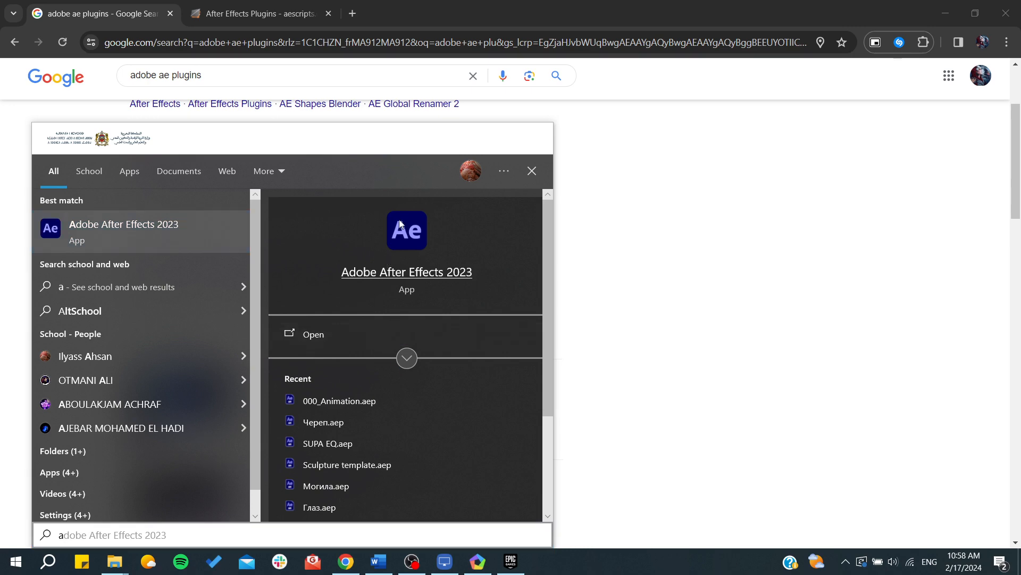
Open the Adobe After Effects 2023 install location from its Start menu search result
right_click(406, 230)
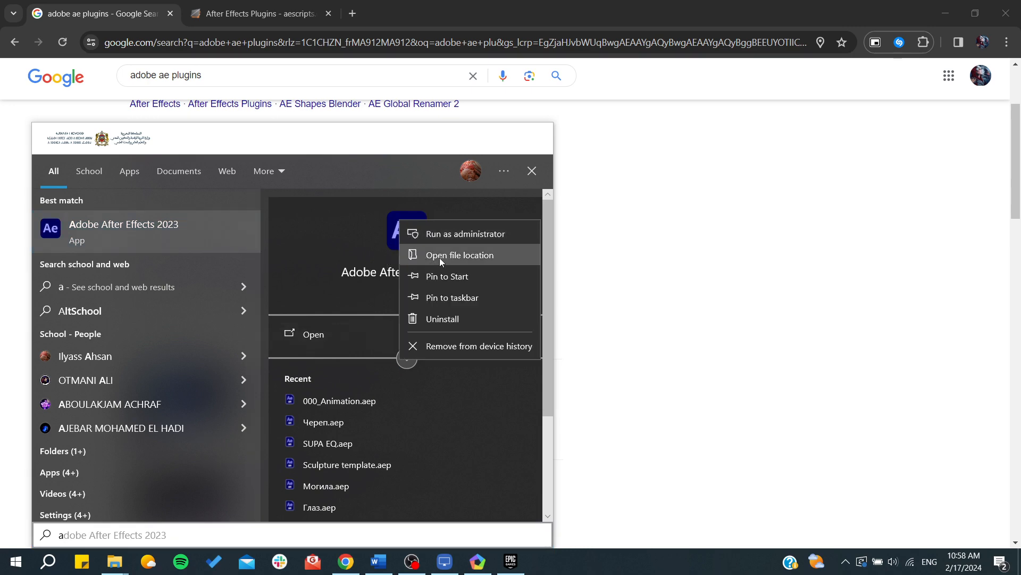
click(459, 256)
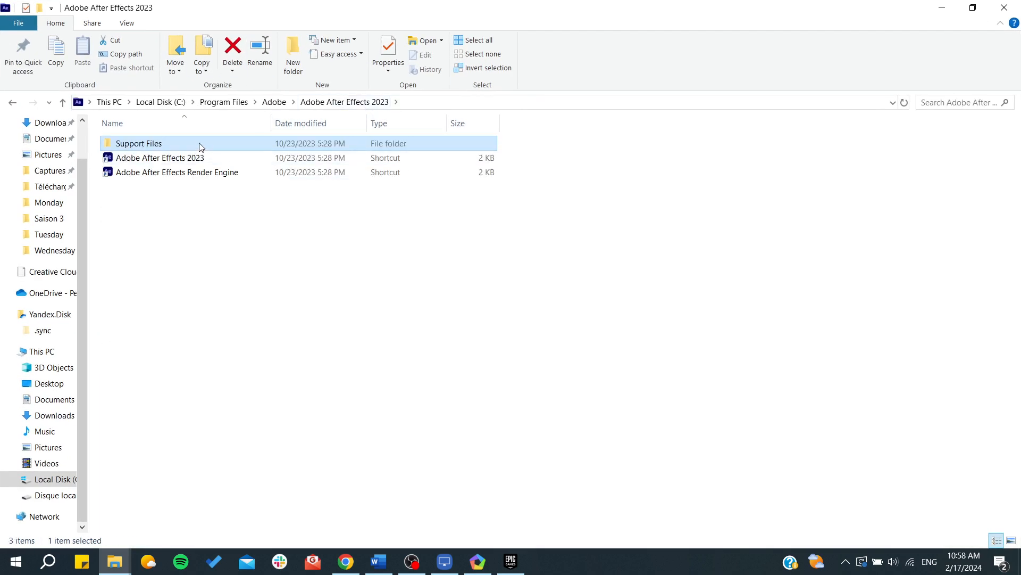
Navigate into Support Files and then the Plug-ins folder of After Effects 2023
double_click(138, 143)
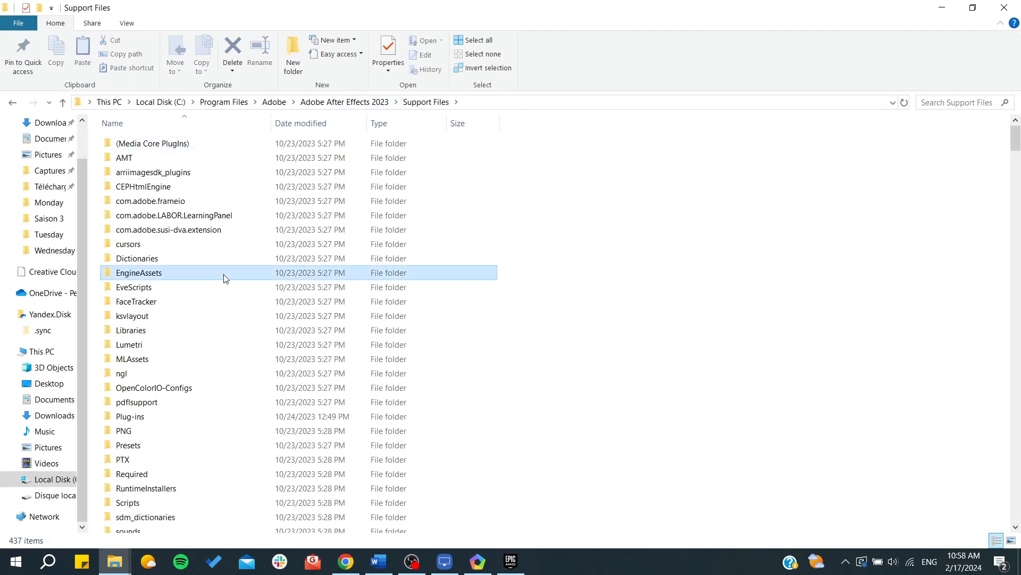
click(136, 402)
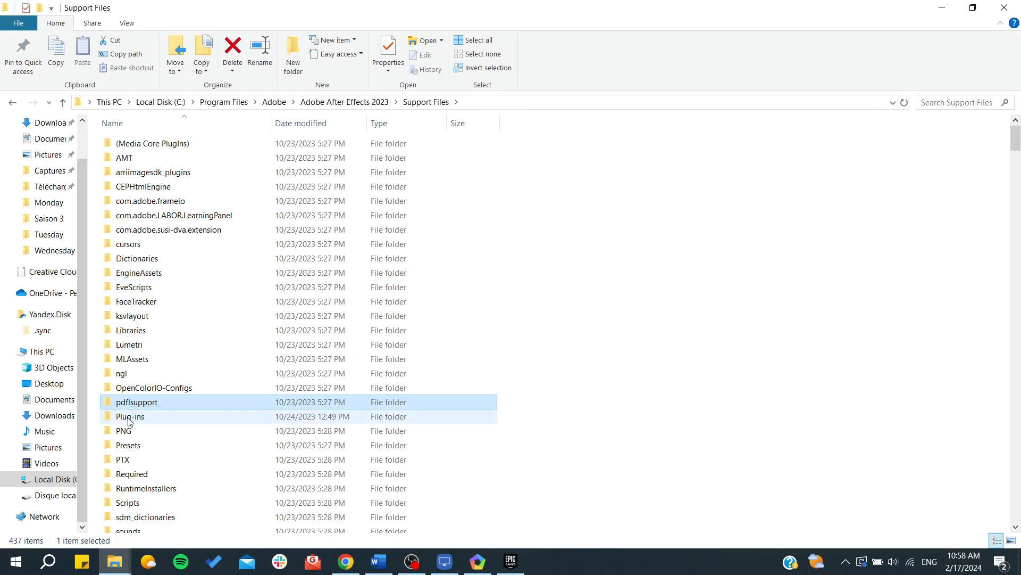
double_click(130, 416)
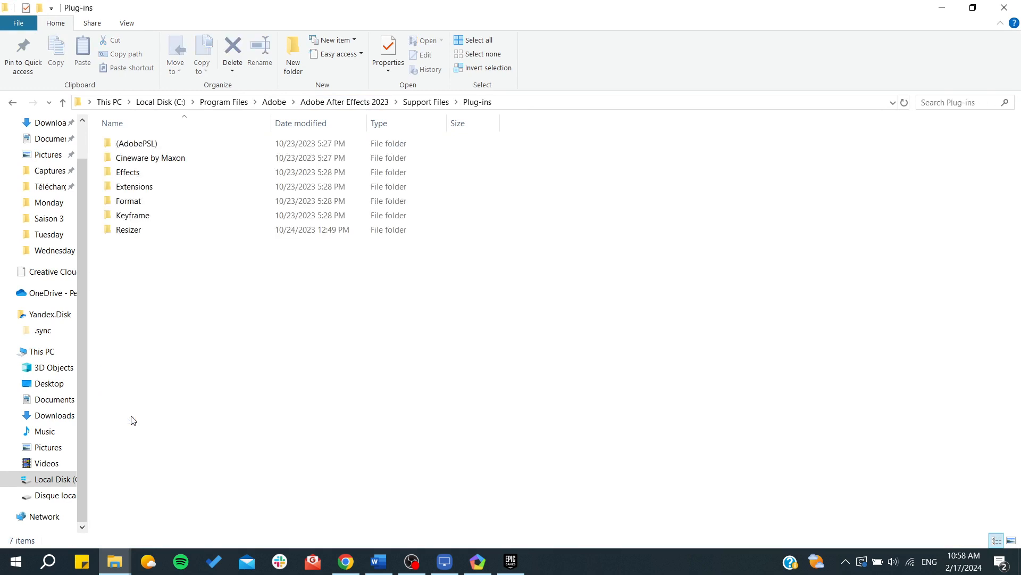
mouse_move(141, 281)
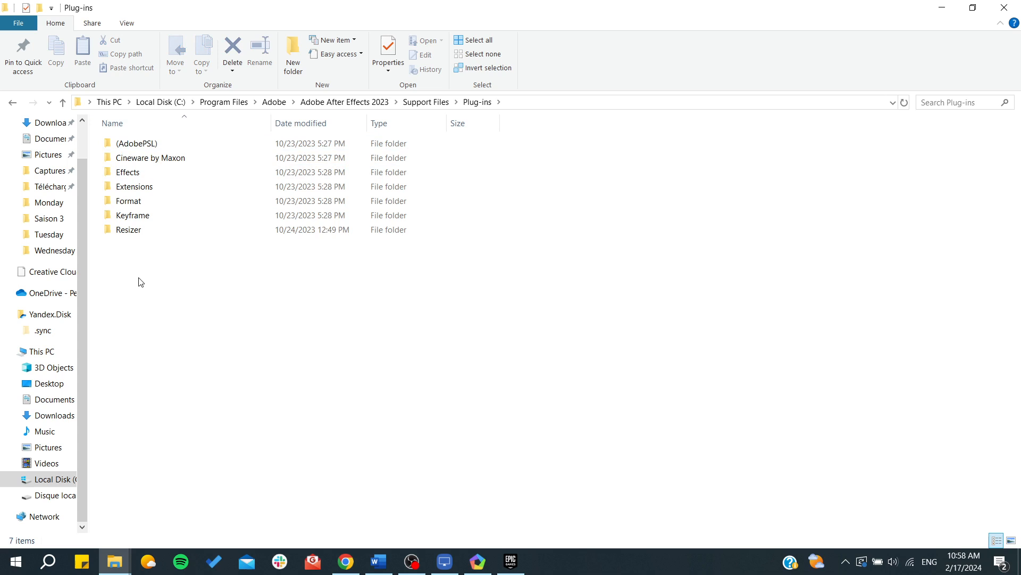
Look inside the Cineware by Maxon plugin folder and return to Plug-ins
click(151, 157)
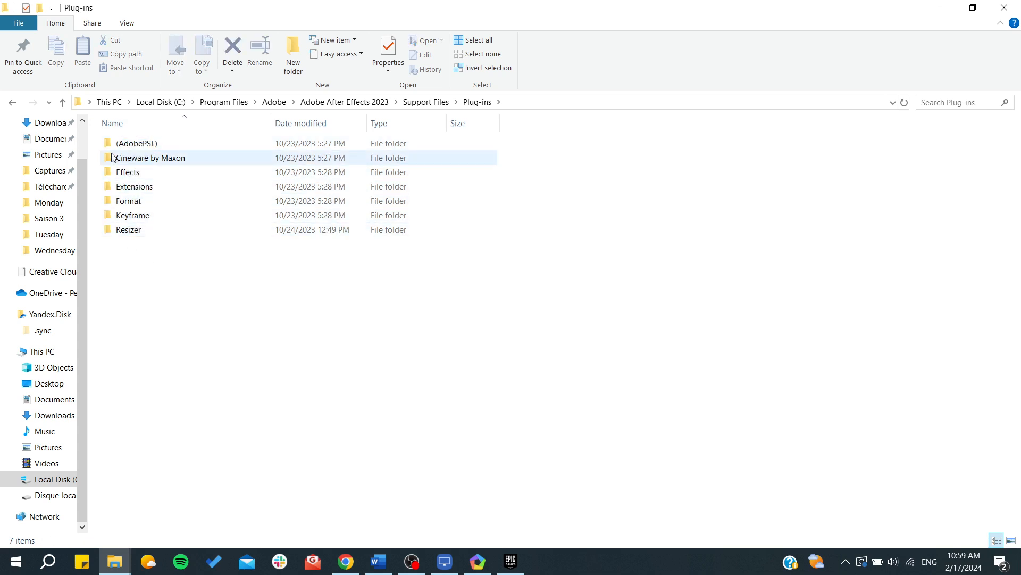
mouse_move(155, 207)
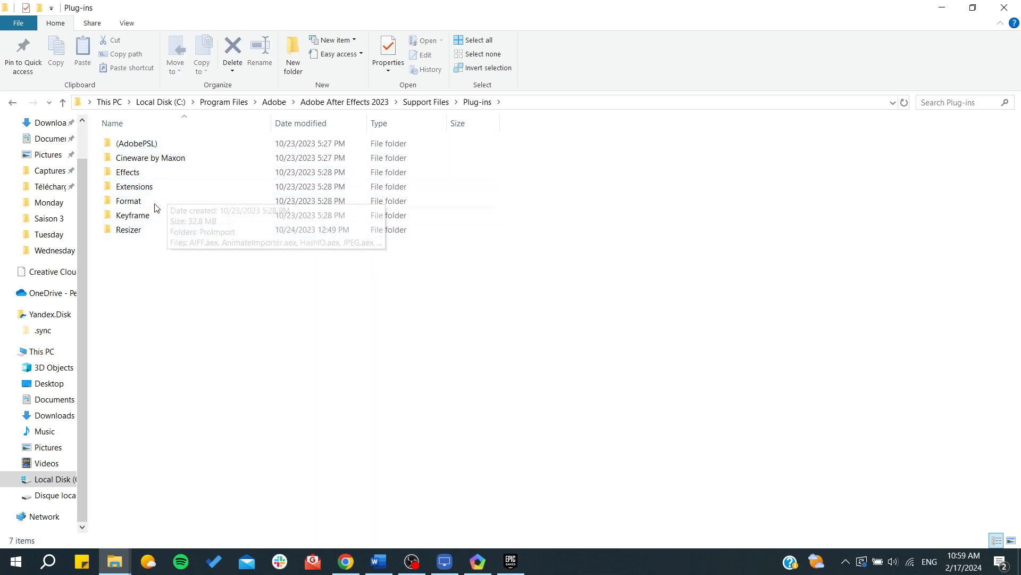
double_click(151, 158)
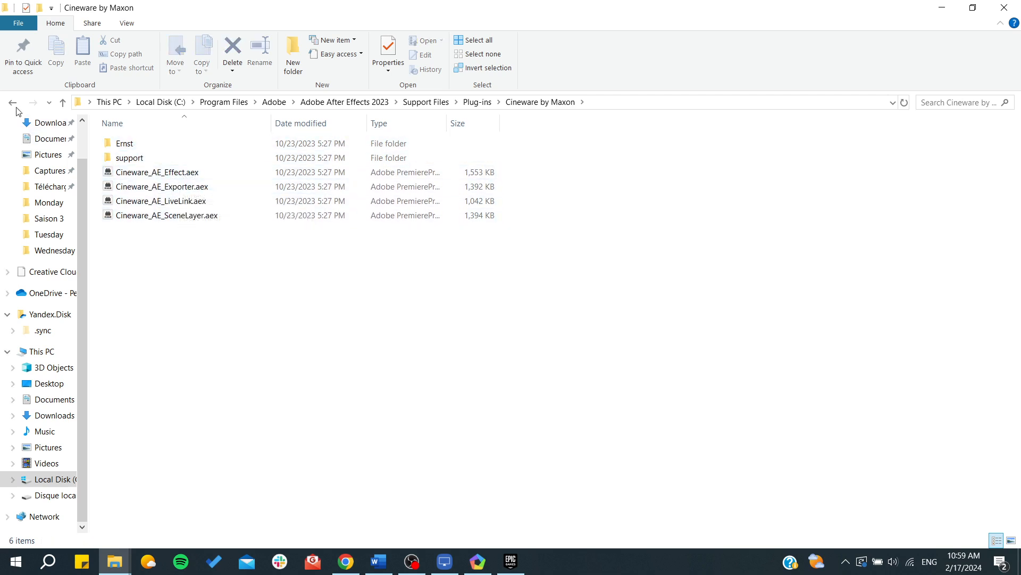
click(23, 104)
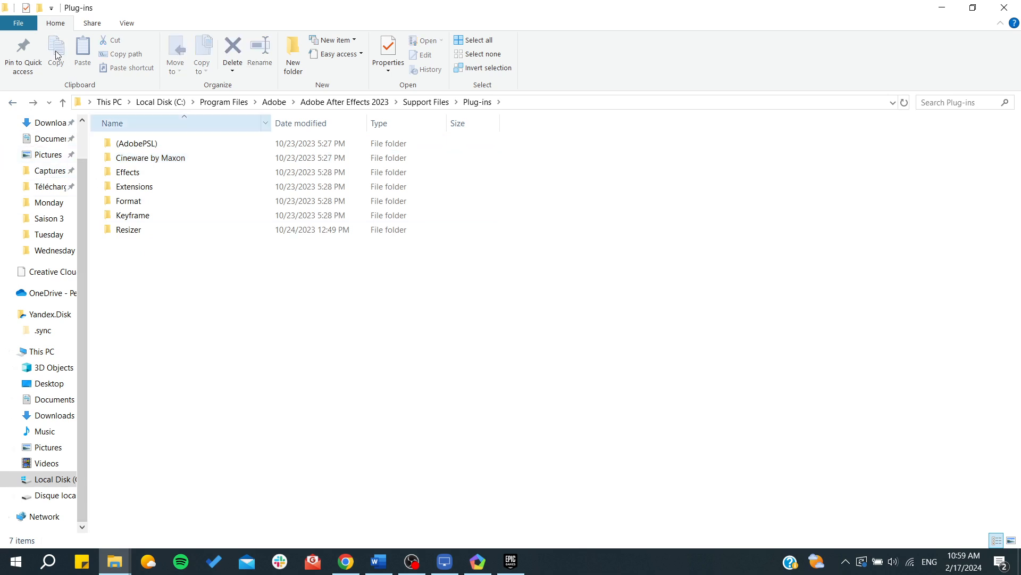
click(136, 253)
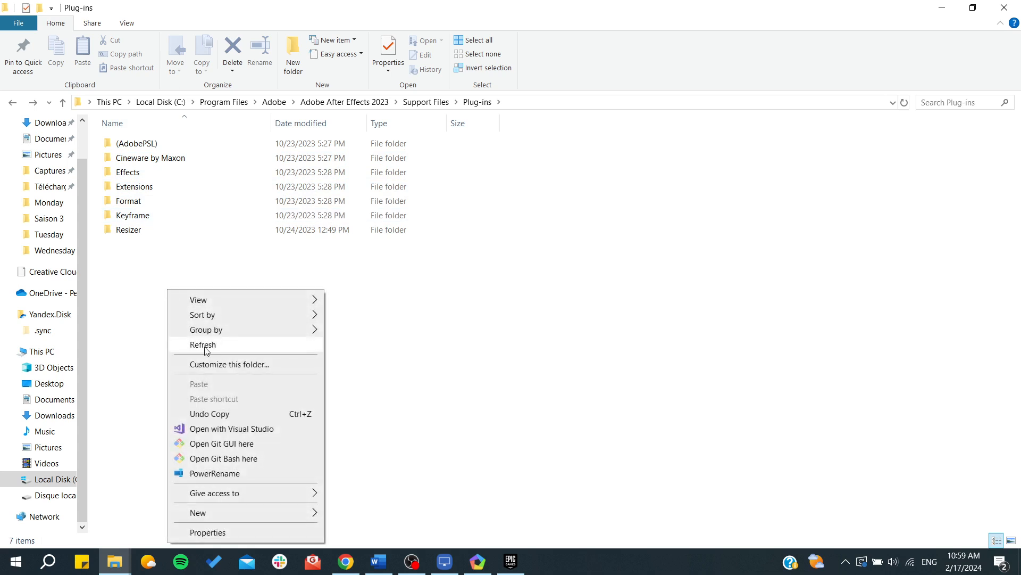
Create a new folder named 'new plugin' inside the Plug-ins folder
click(203, 345)
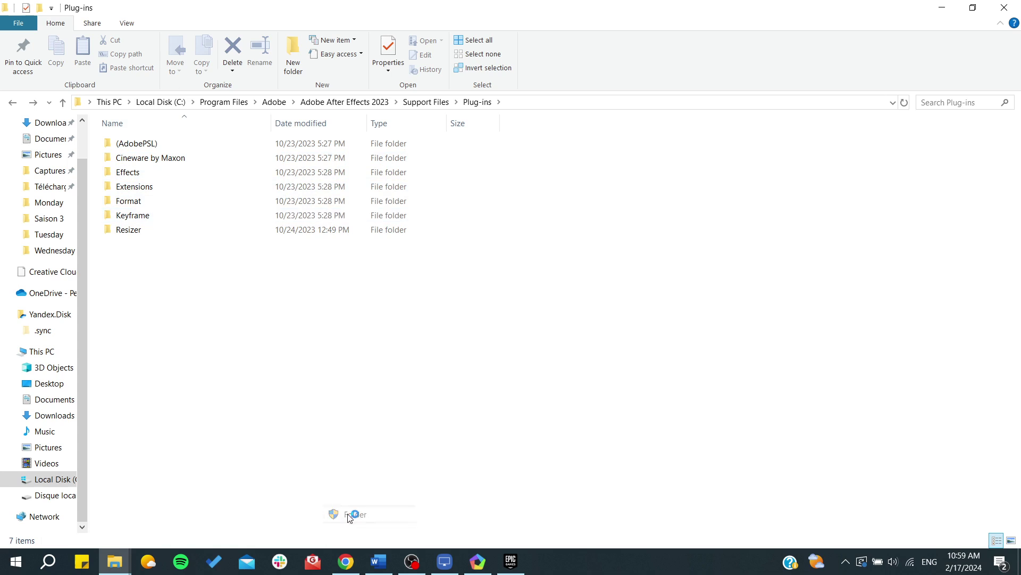
click(292, 50)
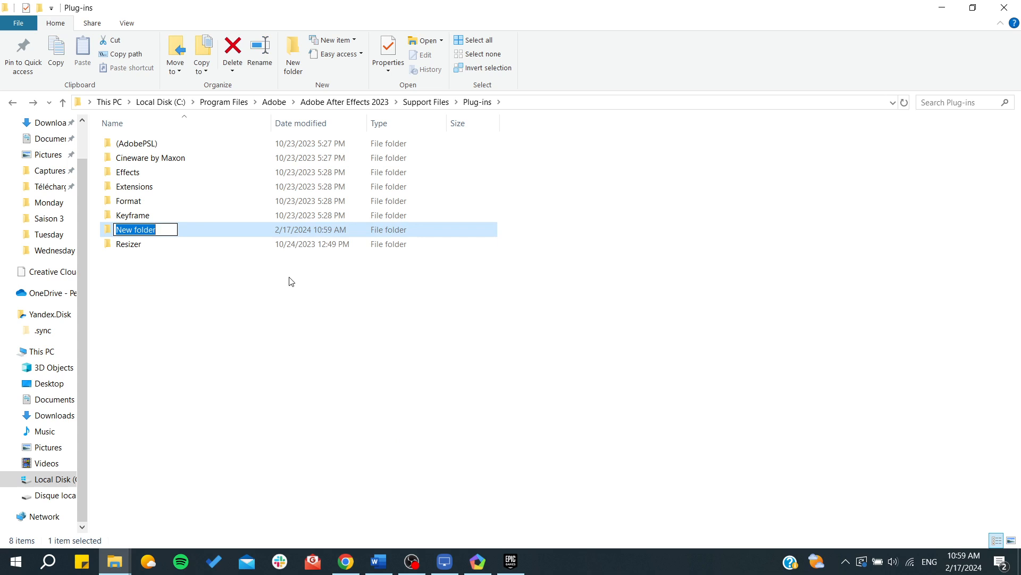
text(new plugin)
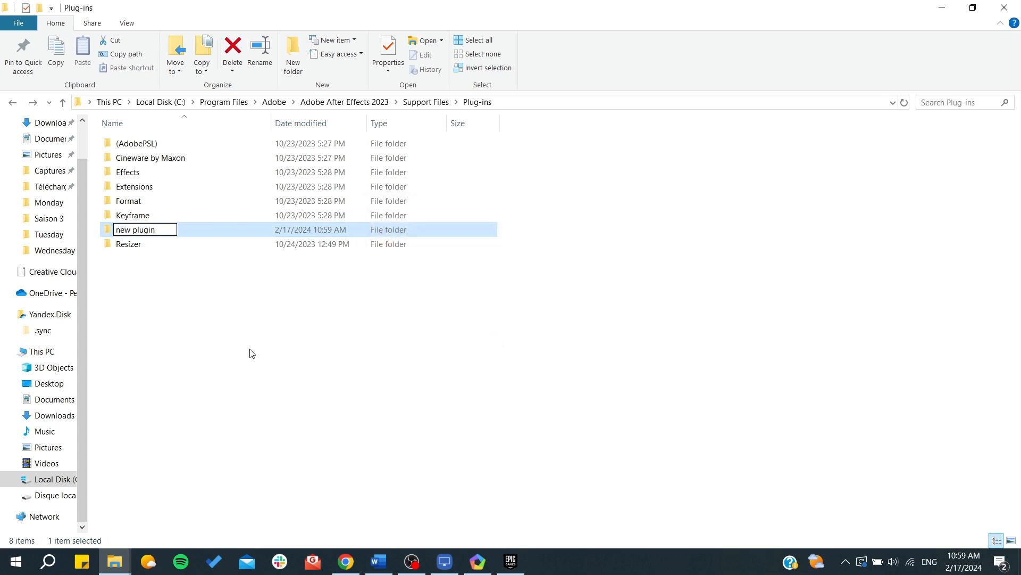
click(168, 468)
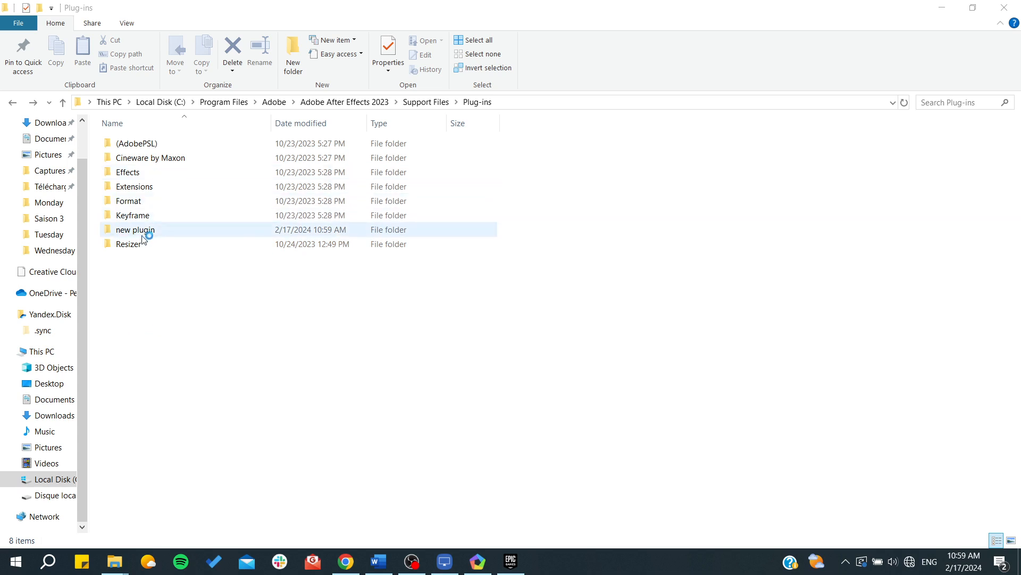
Check that the 'new plugin' folder is empty and return to the Plug-ins folder
double_click(136, 230)
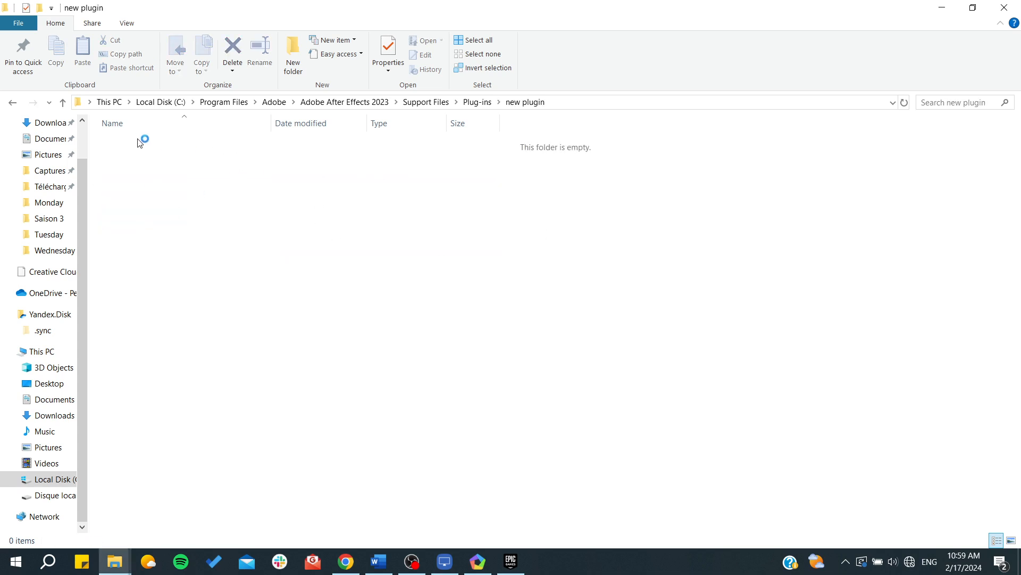
click(12, 104)
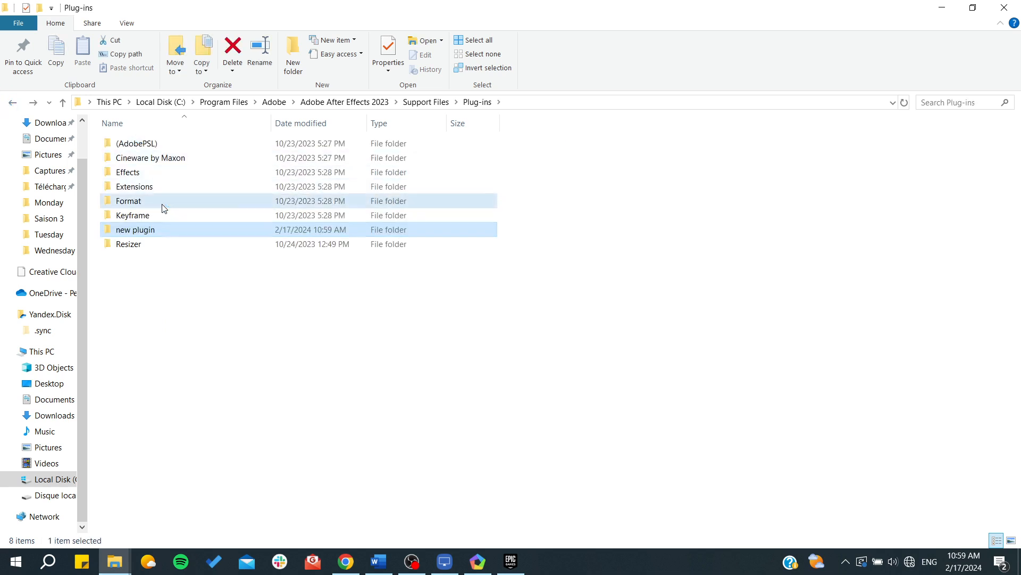
double_click(128, 200)
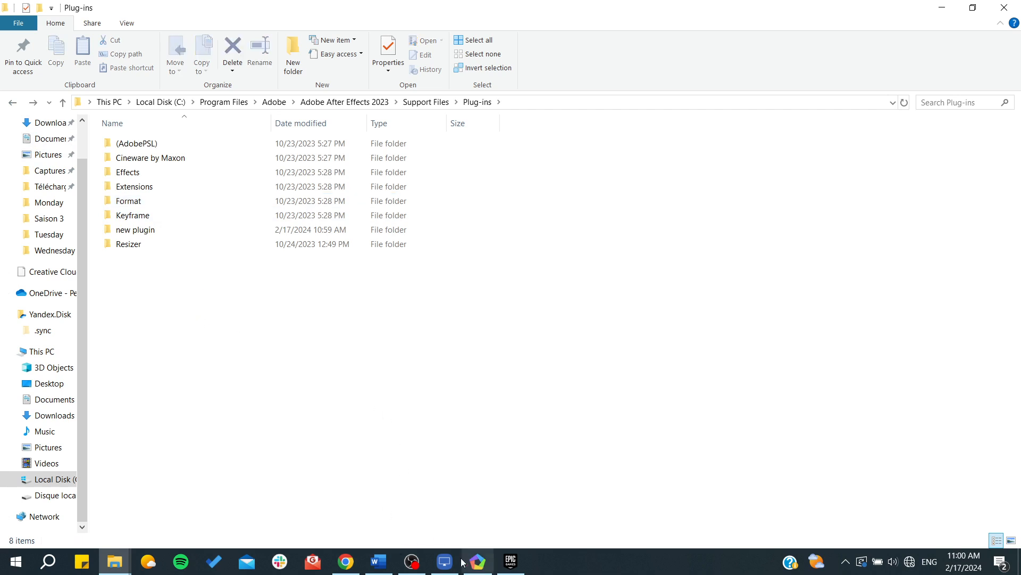
mouse_move(455, 451)
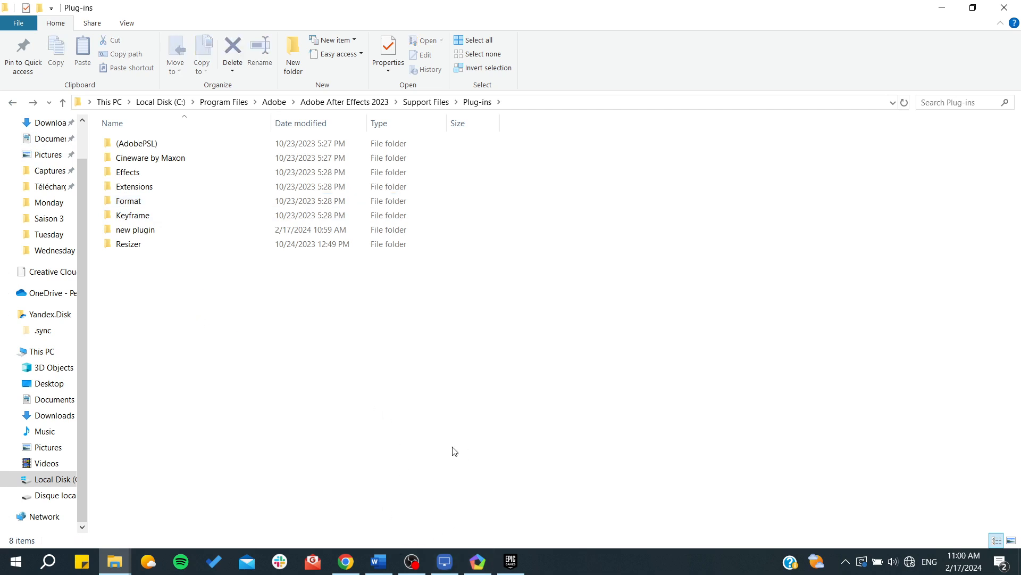
mouse_move(443, 467)
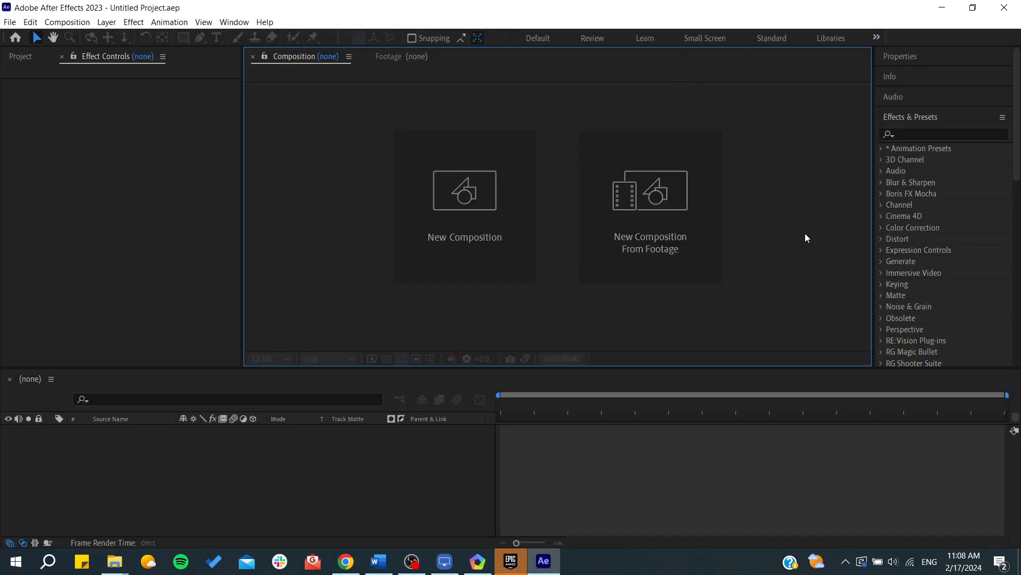
mouse_move(571, 212)
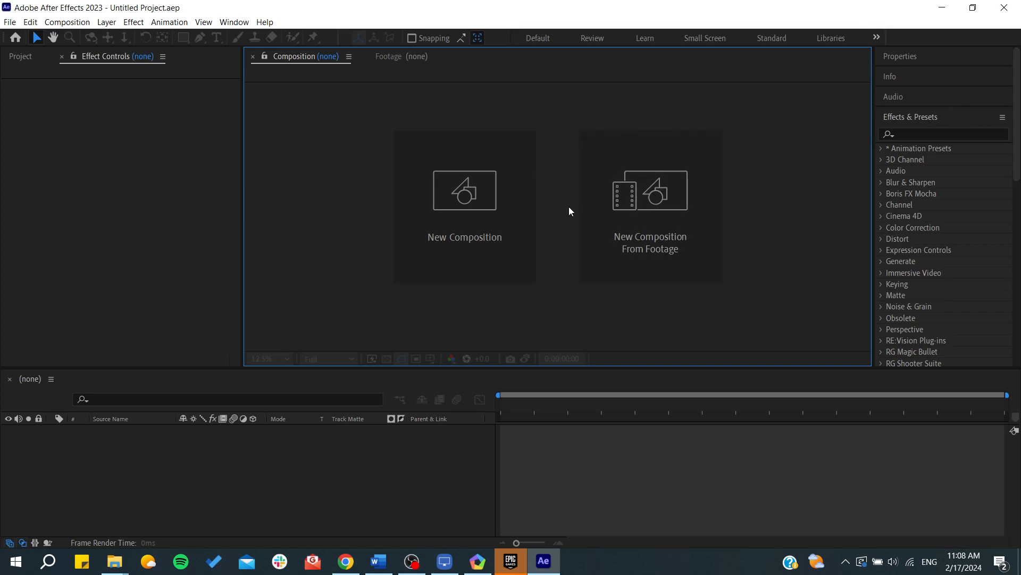
mouse_move(646, 5)
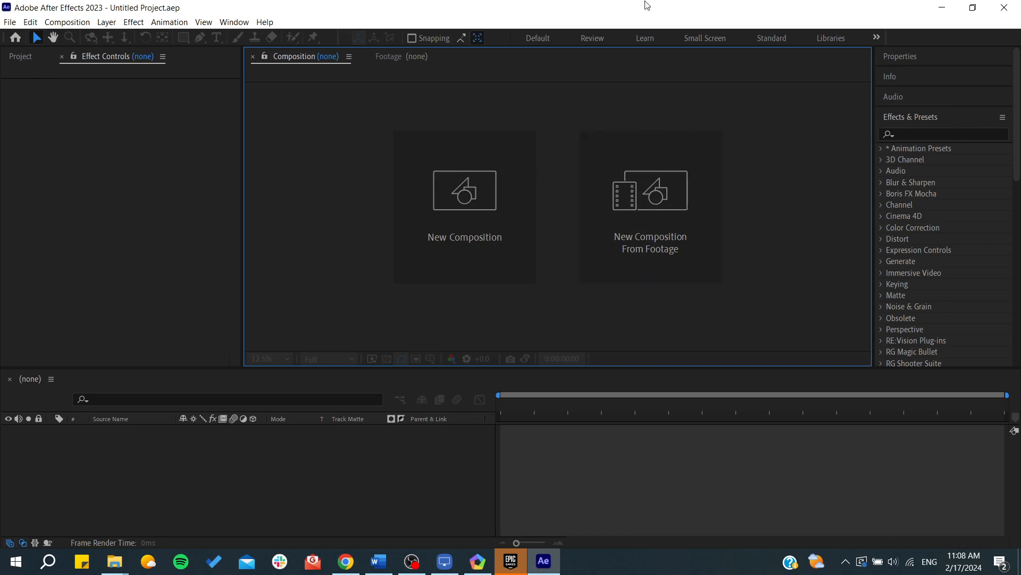
click(911, 117)
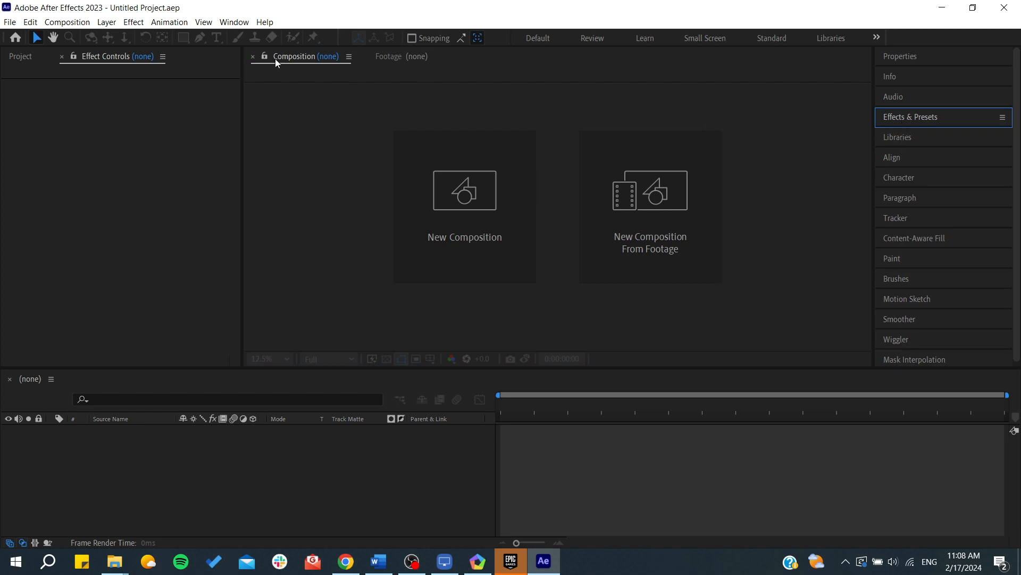
click(235, 21)
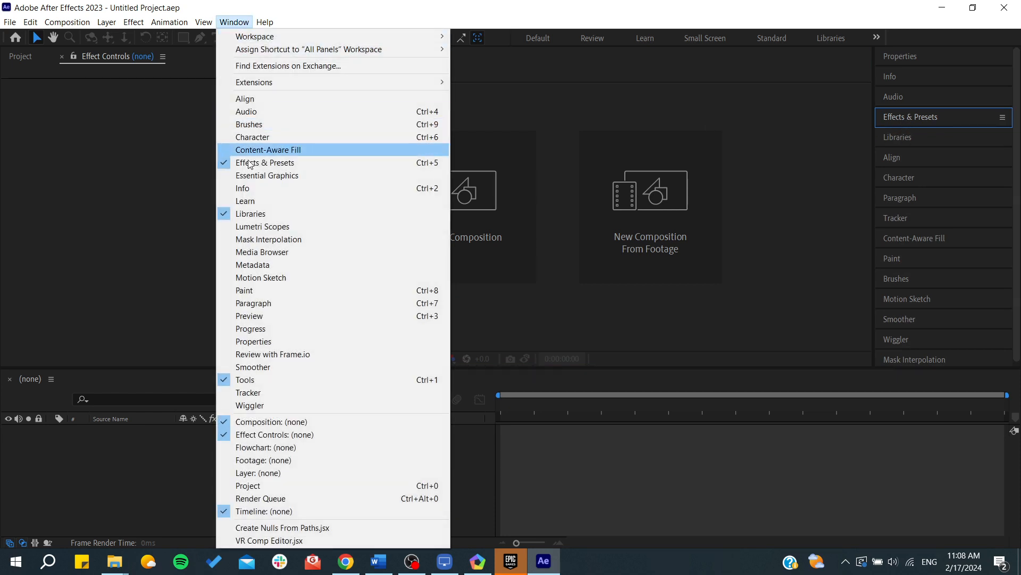
mouse_move(275, 111)
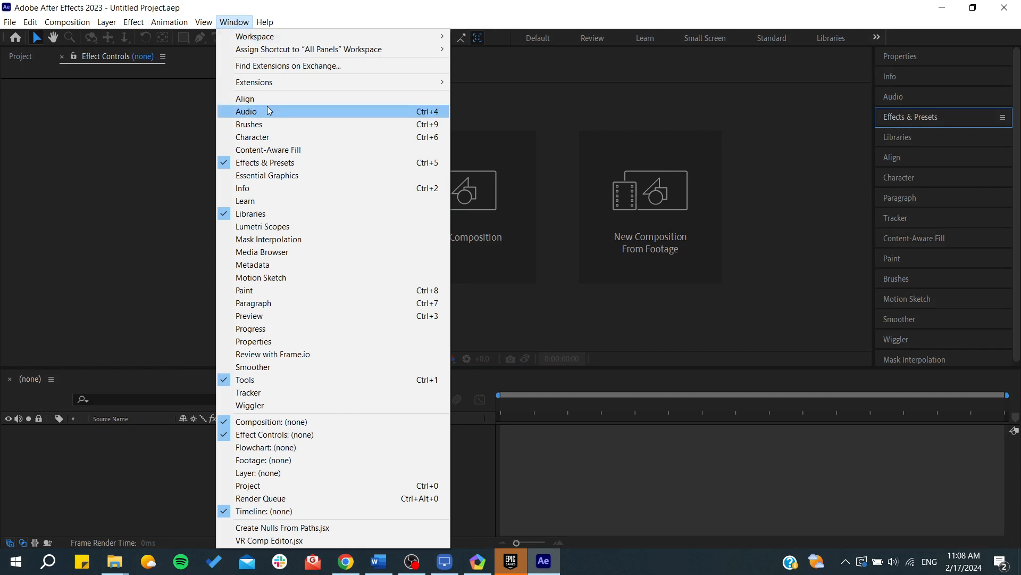
mouse_move(991, 159)
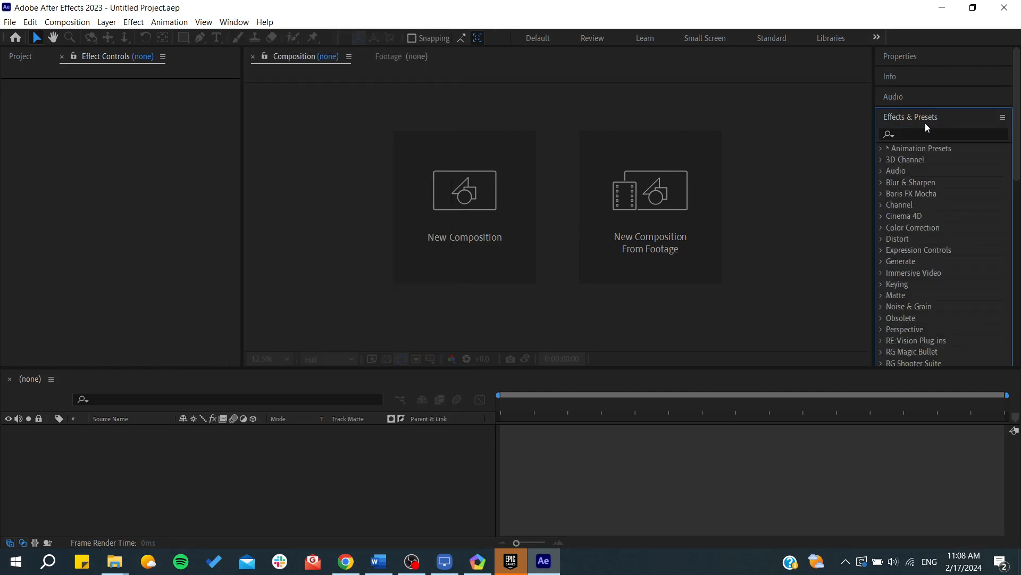
Launch Manage Effects from the Effects & Presets panel menu and reveal the File Path column
click(1003, 117)
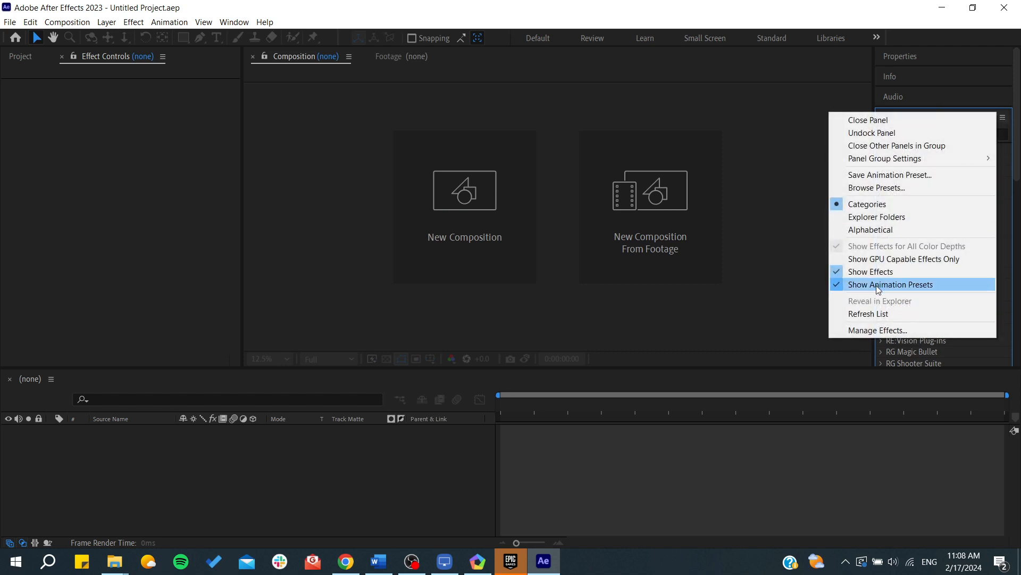
mouse_move(885, 330)
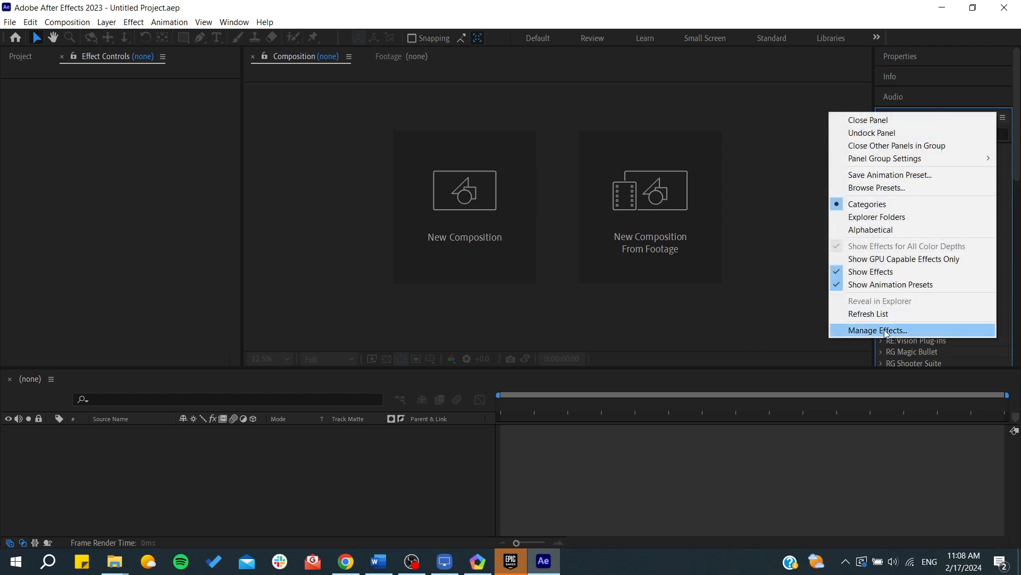
click(877, 329)
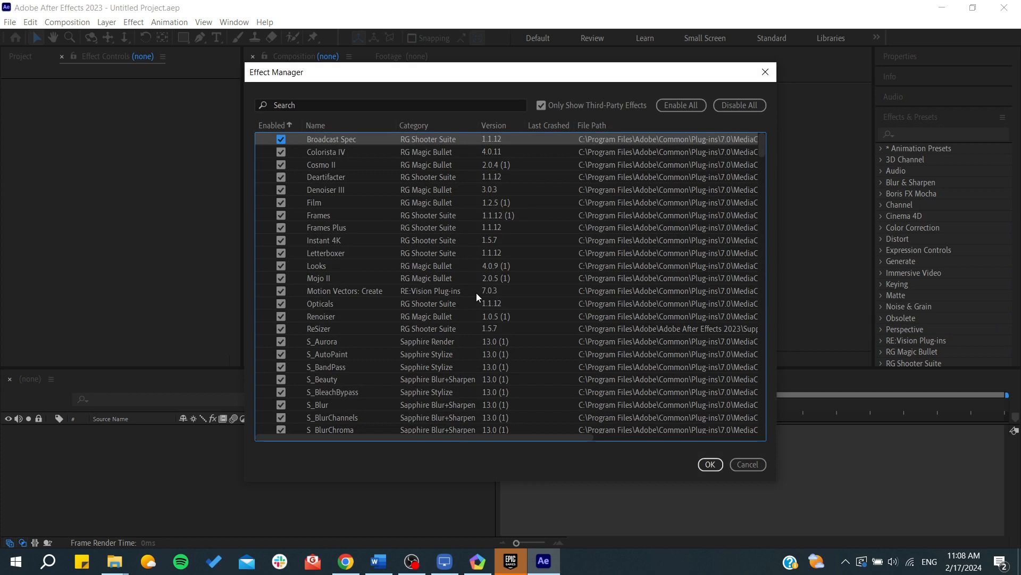
scroll(right, 3)
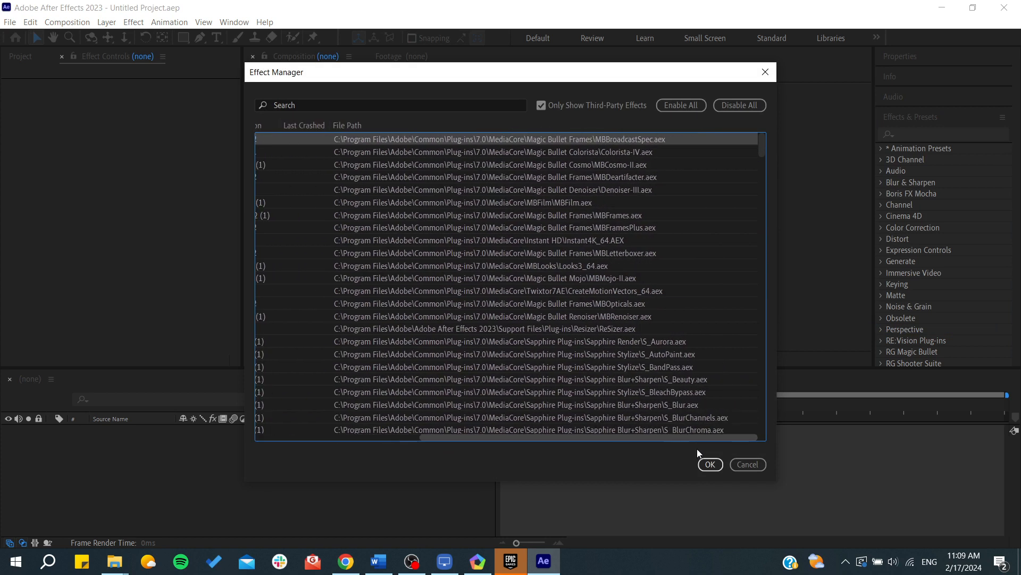
mouse_move(650, 165)
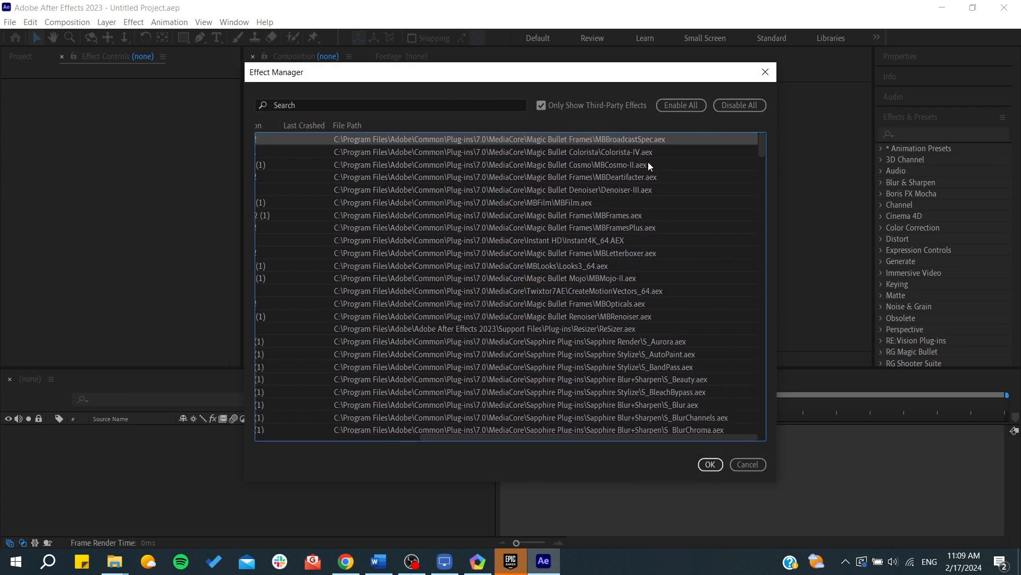
mouse_move(465, 157)
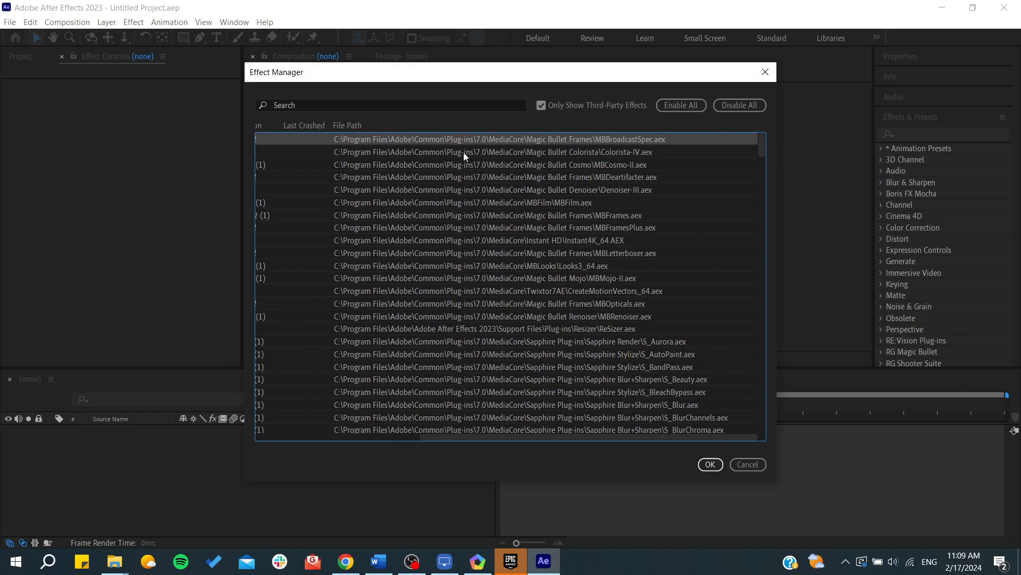
mouse_move(413, 141)
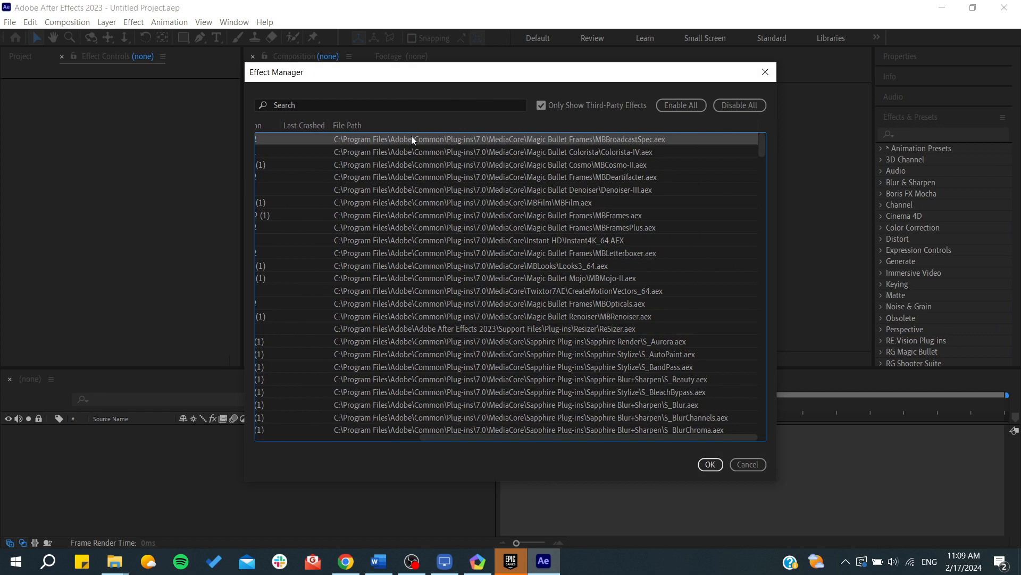
mouse_move(388, 145)
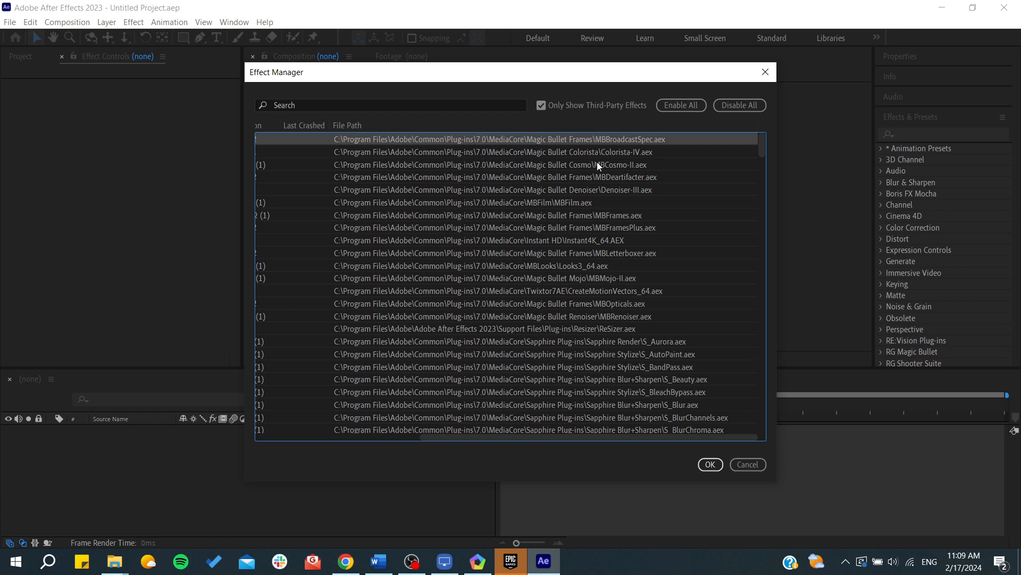
mouse_move(562, 108)
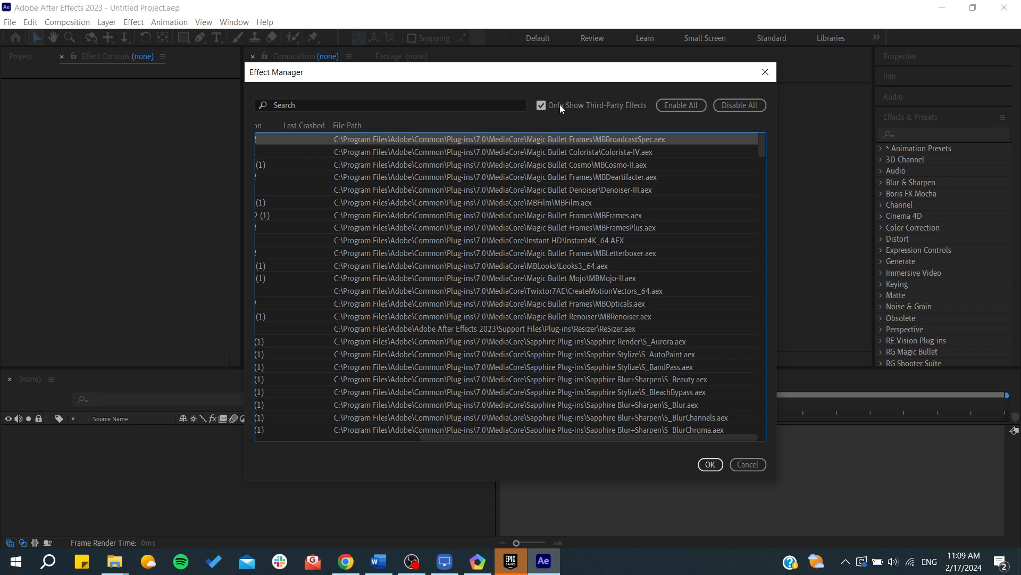
Uncheck Only Show Third-Party Effects so built-in effects are listed too
click(542, 104)
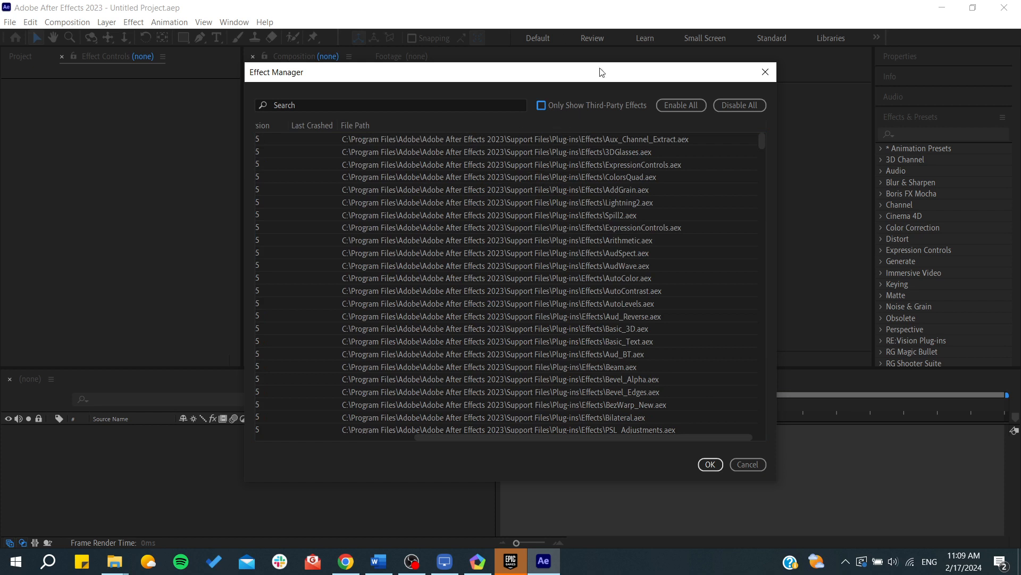
mouse_move(519, 148)
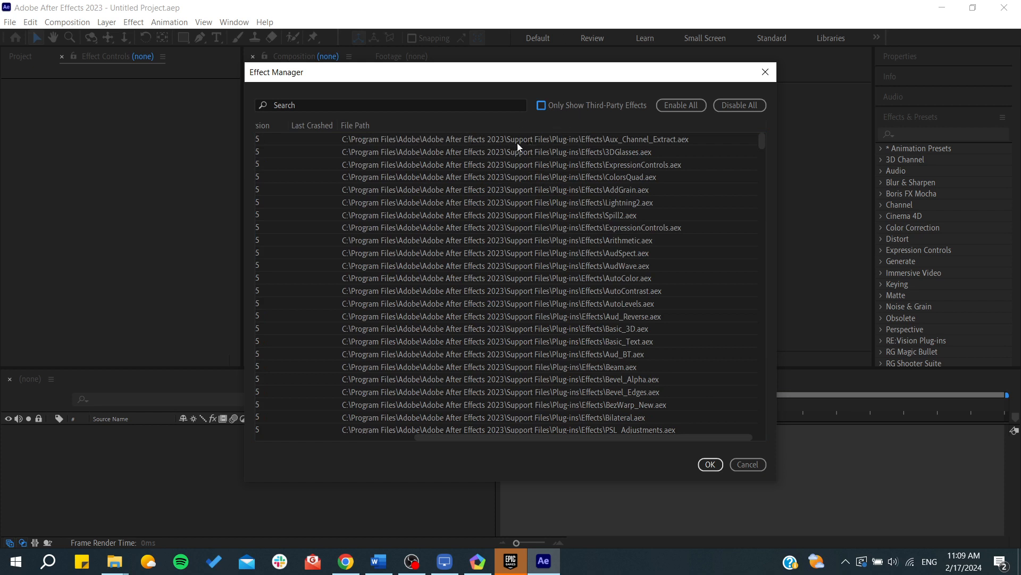
mouse_move(612, 140)
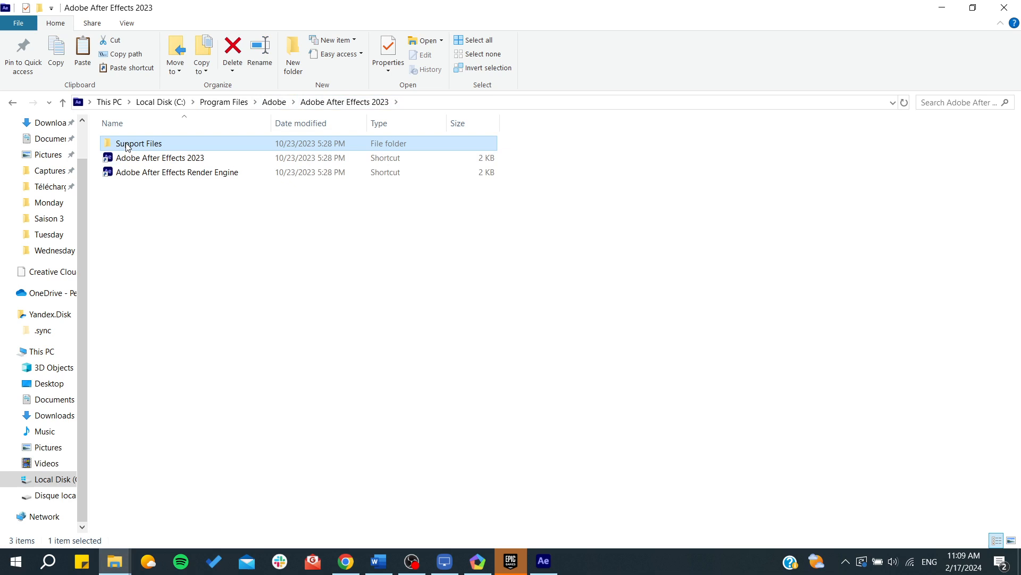
Navigate into Support Files > Plug-ins and select the Extensions and Effects folders
double_click(140, 142)
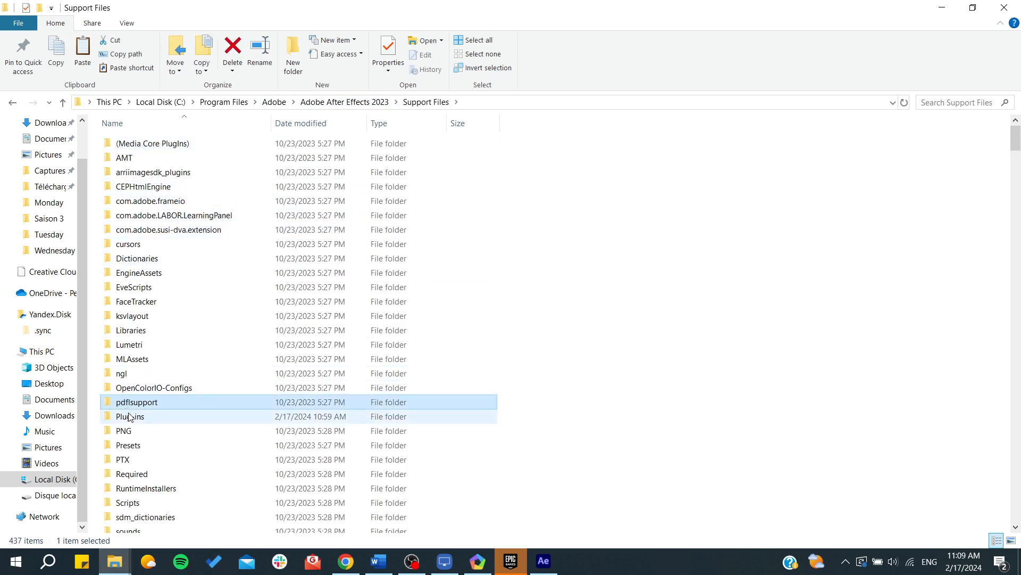
double_click(130, 416)
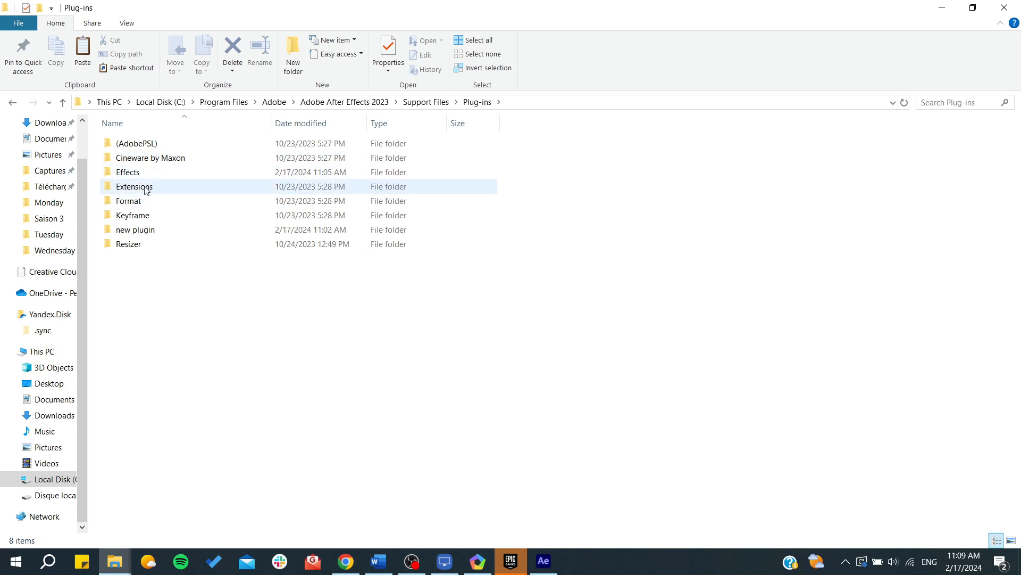
click(128, 172)
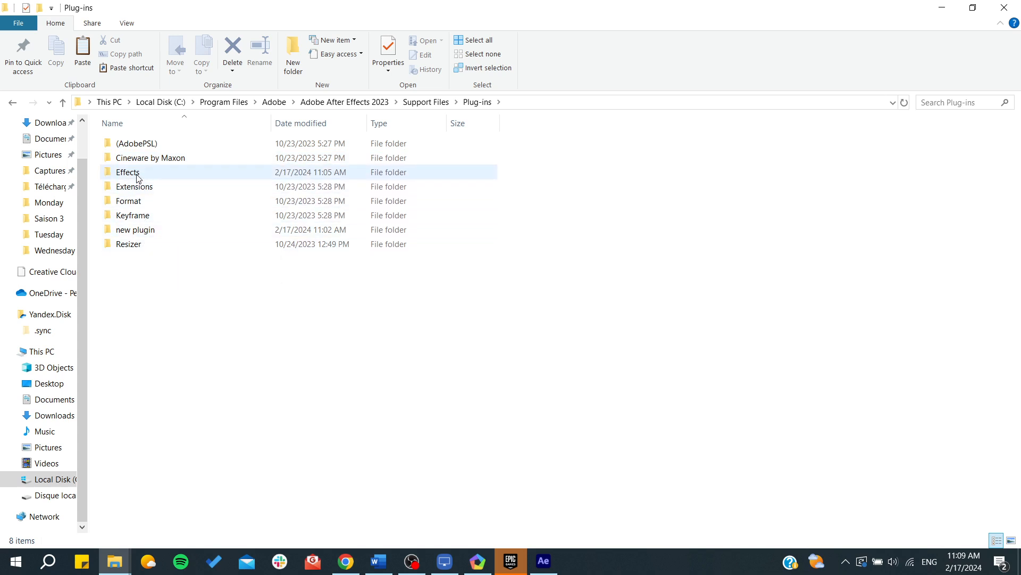
click(127, 200)
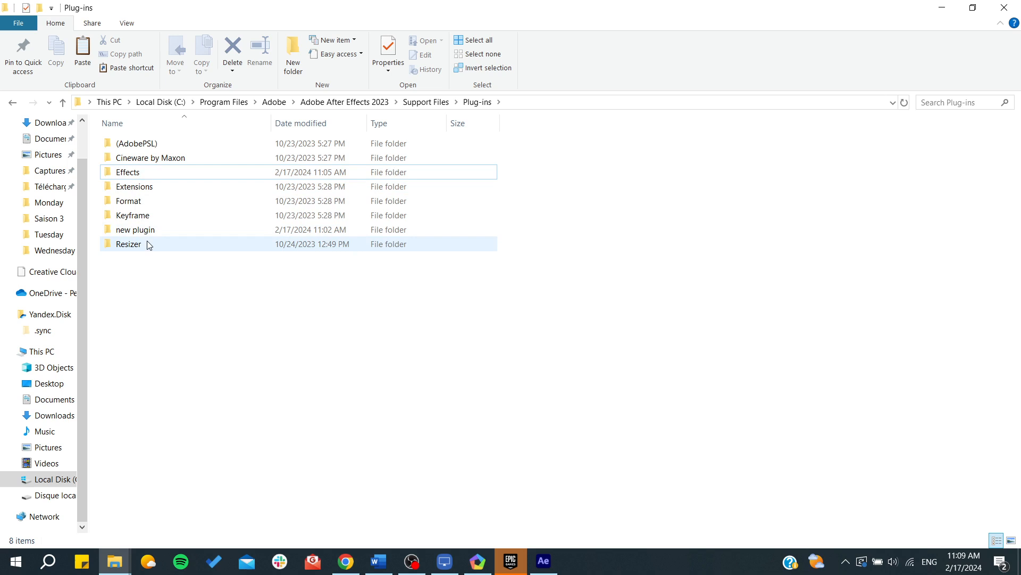
Browse the Effects folder's .aex plugin files and return to Plug-ins
double_click(128, 172)
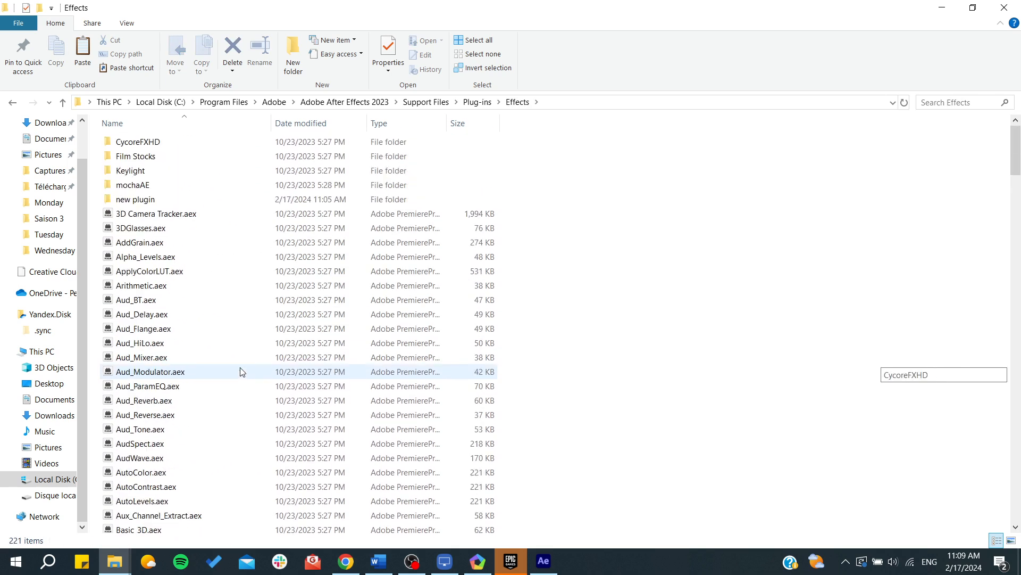
click(476, 102)
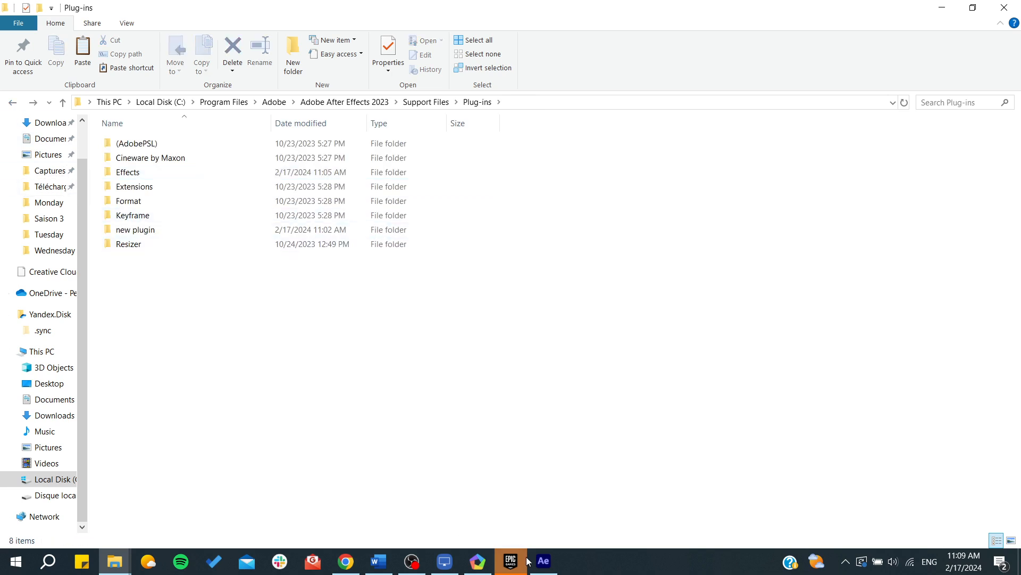
Filter the Effect Manager with 'resi' to show ReSizer.aex in Plug-ins\Resizer, then cancel out
click(542, 559)
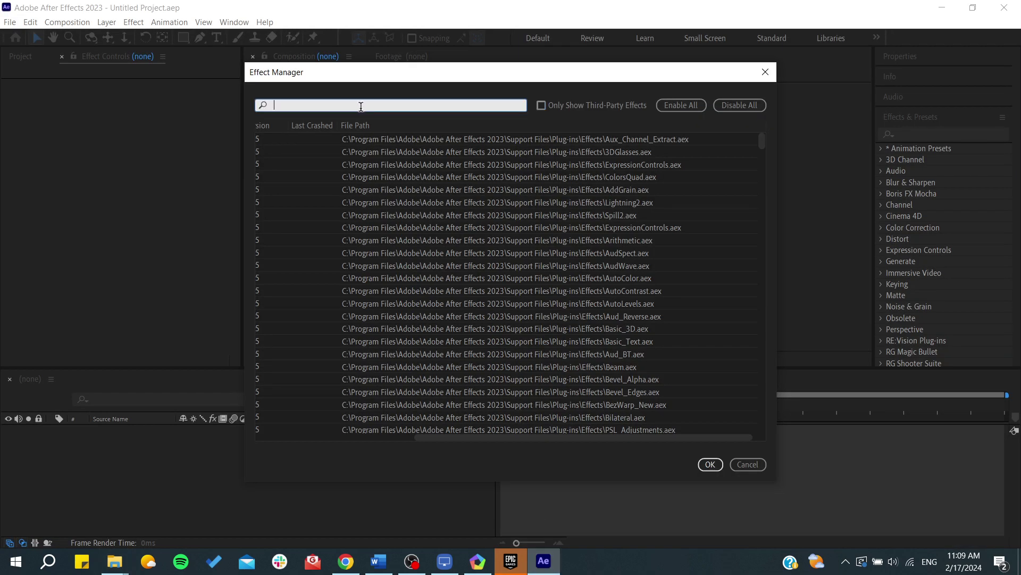
text(resi)
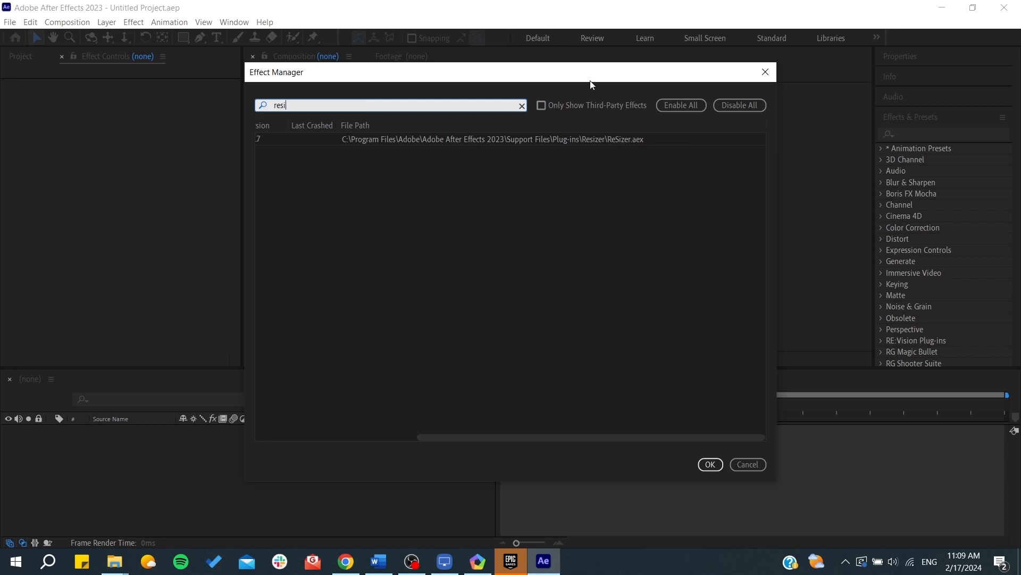
mouse_move(594, 134)
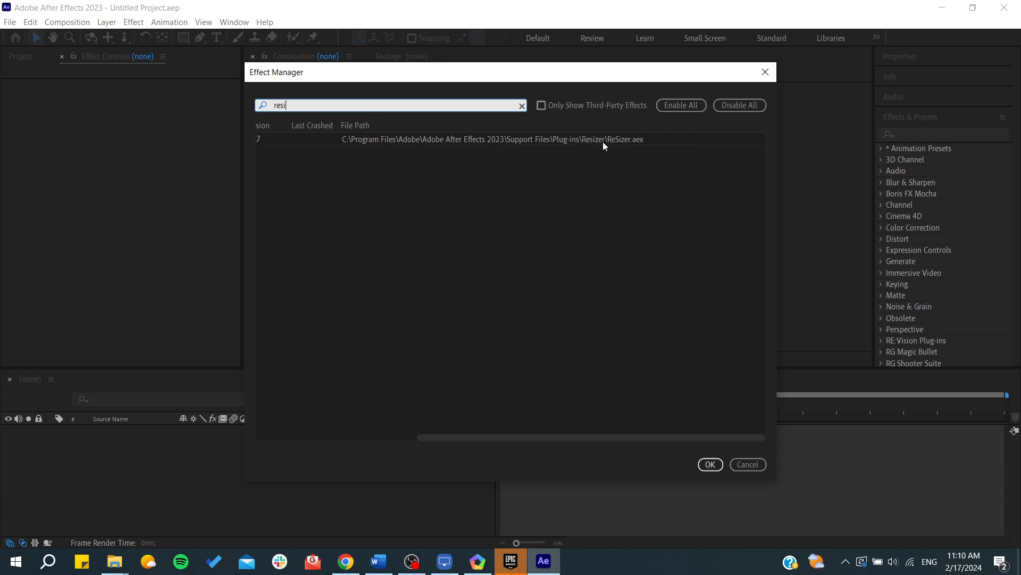
mouse_move(626, 154)
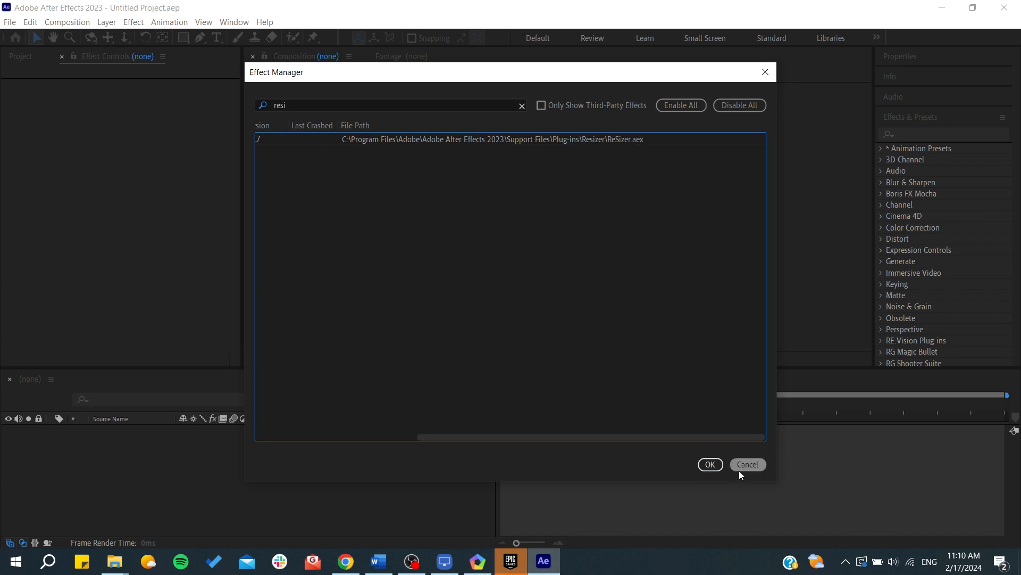
click(747, 464)
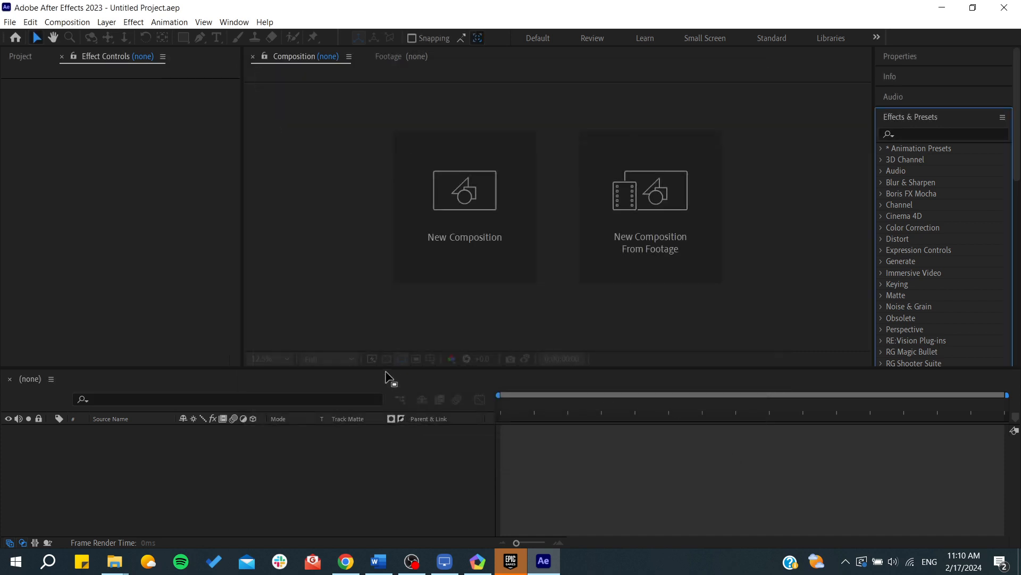